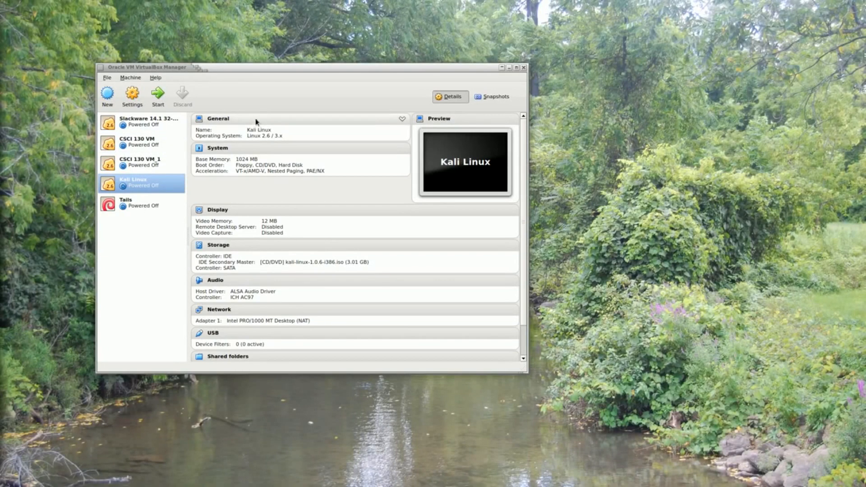
mouse_move(255, 70)
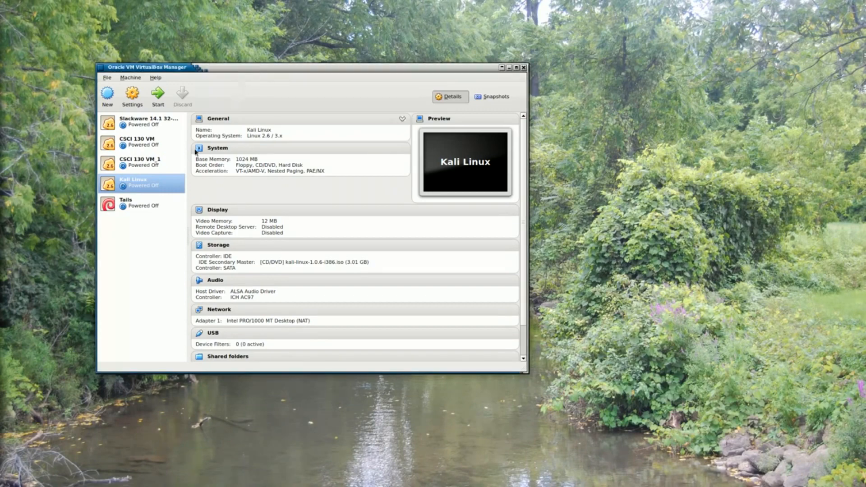
mouse_move(128, 188)
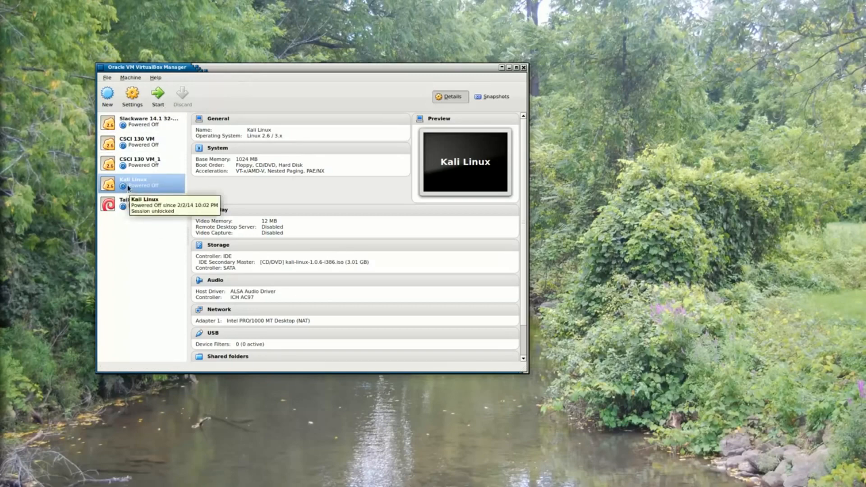
mouse_move(157, 94)
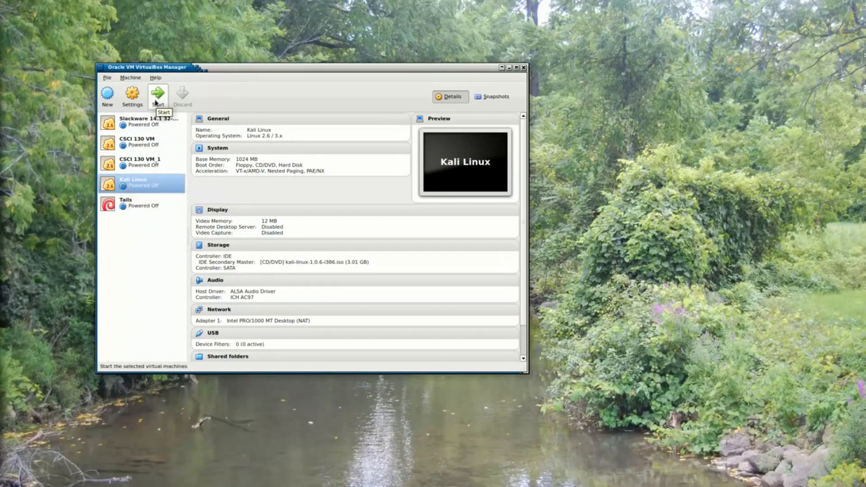
Step: Start the Kali Linux VM and boot the Live (forensic mode) menu entry
click(158, 93)
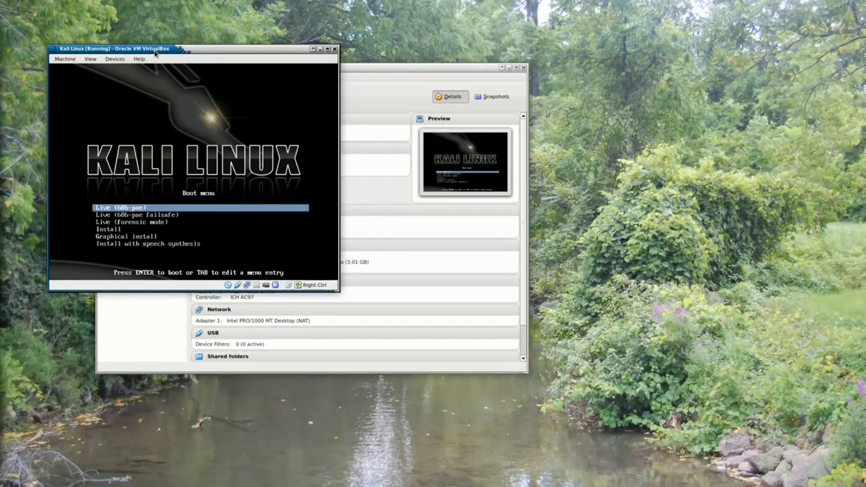
key(Down)
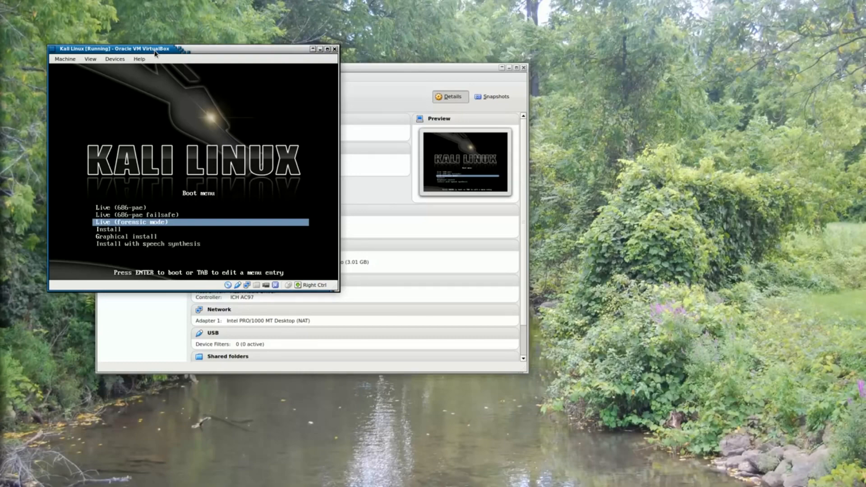
key(Return)
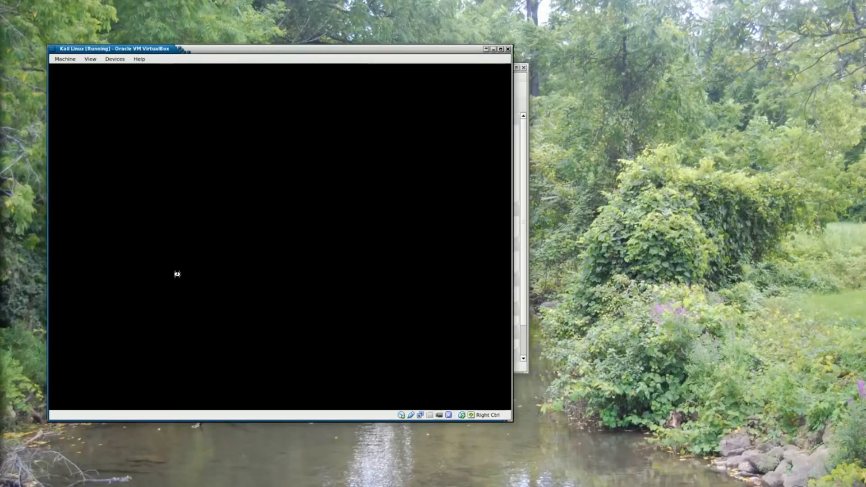
mouse_move(183, 278)
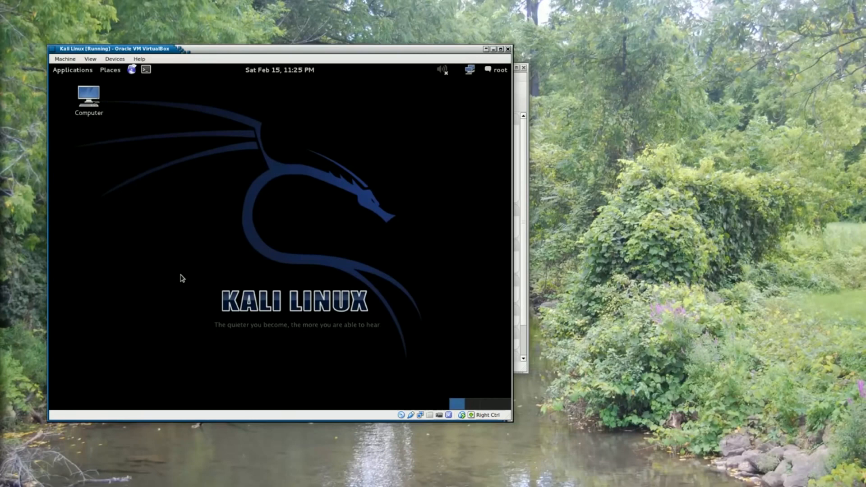
mouse_move(90, 206)
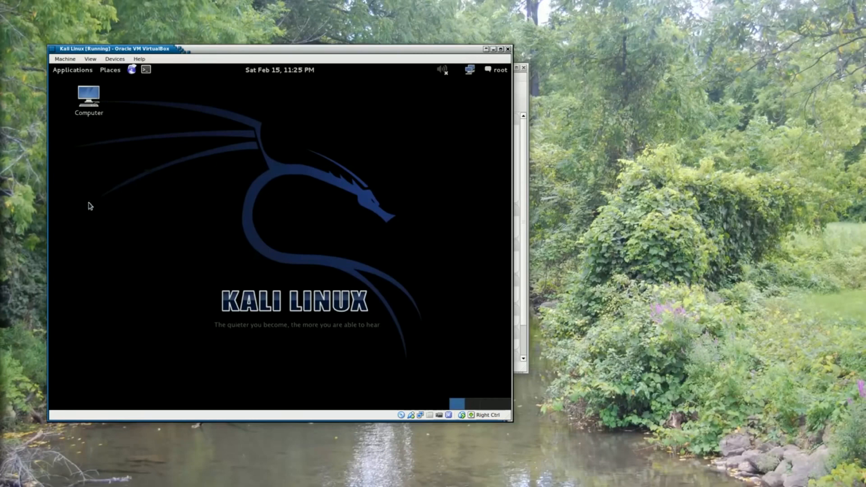
mouse_move(165, 210)
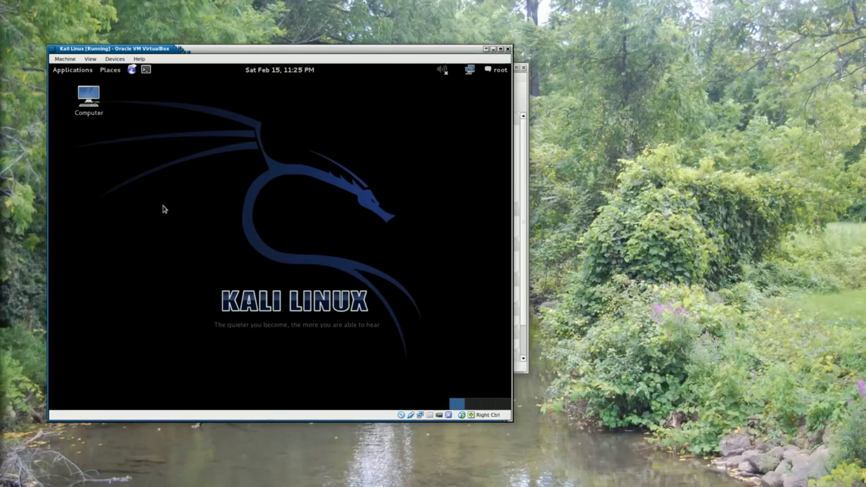
mouse_move(183, 217)
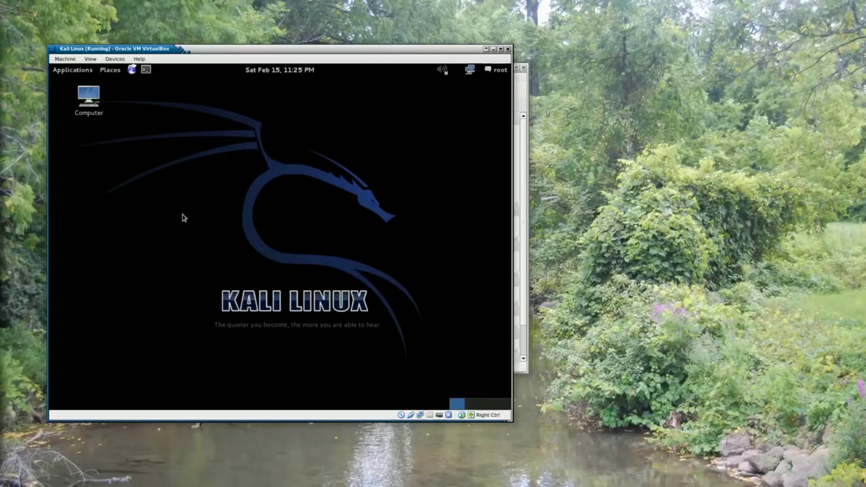
mouse_move(75, 73)
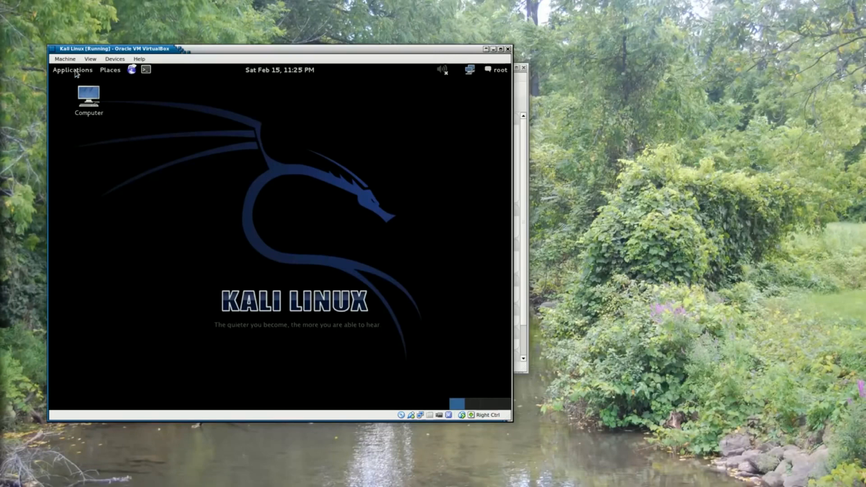
mouse_move(72, 70)
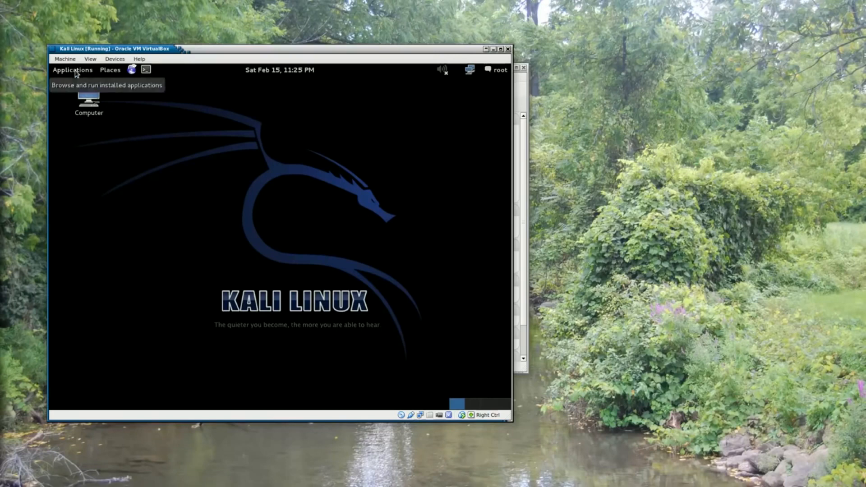
Step: Launch Iceweasel Web Browser from the Applications > Internet menu
click(72, 70)
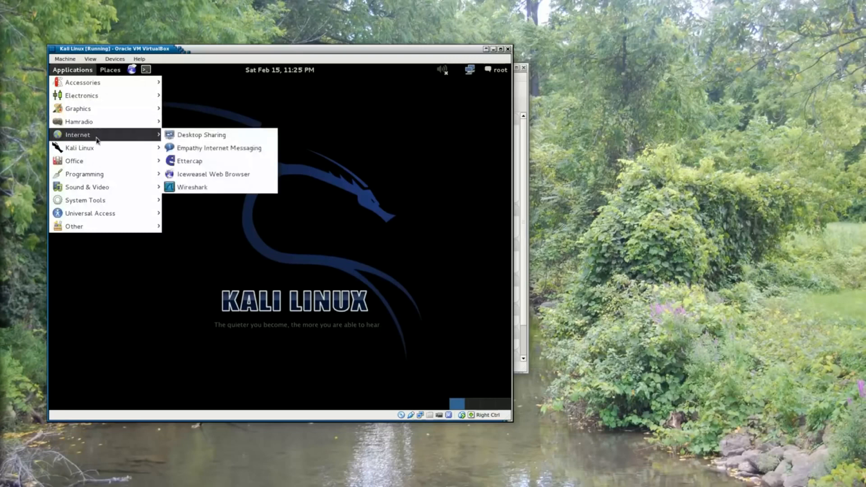
mouse_move(214, 174)
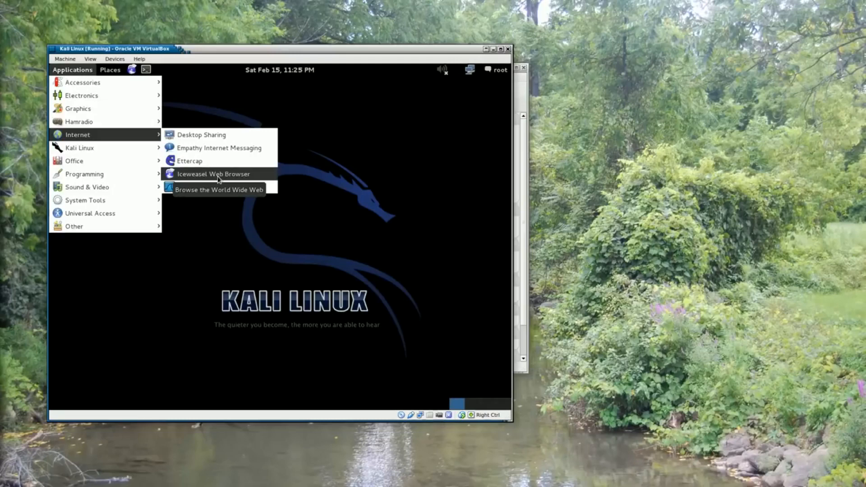
click(213, 173)
text(www.)
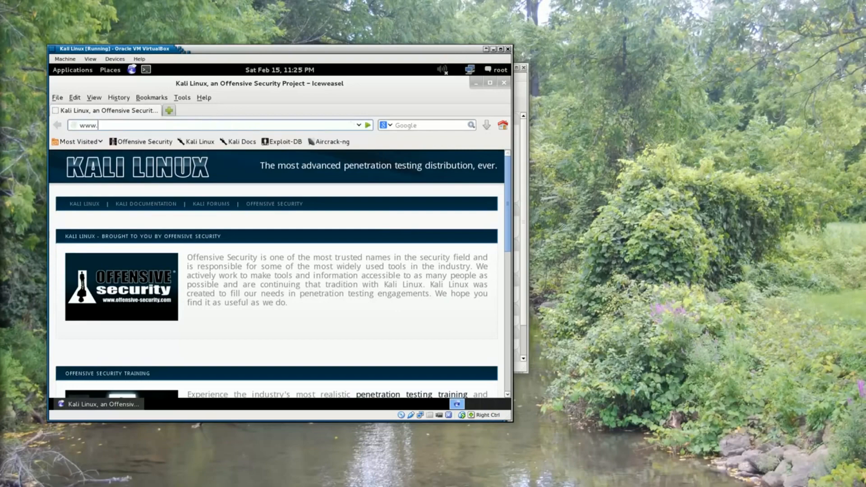
Step: Go to the mikemurphycs flash_drive.img URL and save the image into /root
text(mikem)
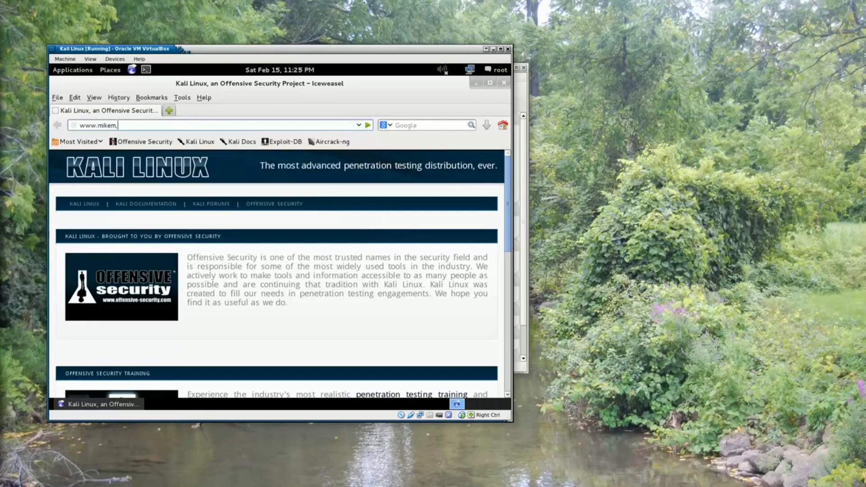
text(urphycs.com/teaching/csci434/)
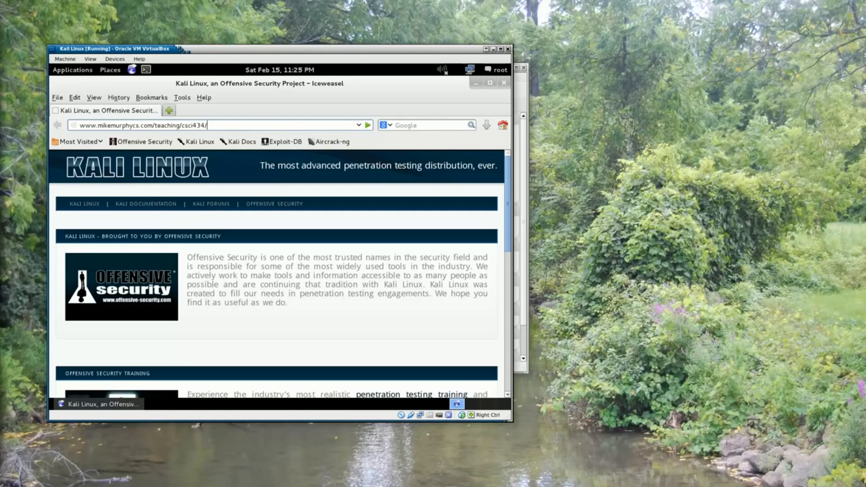
text(flash_dr)
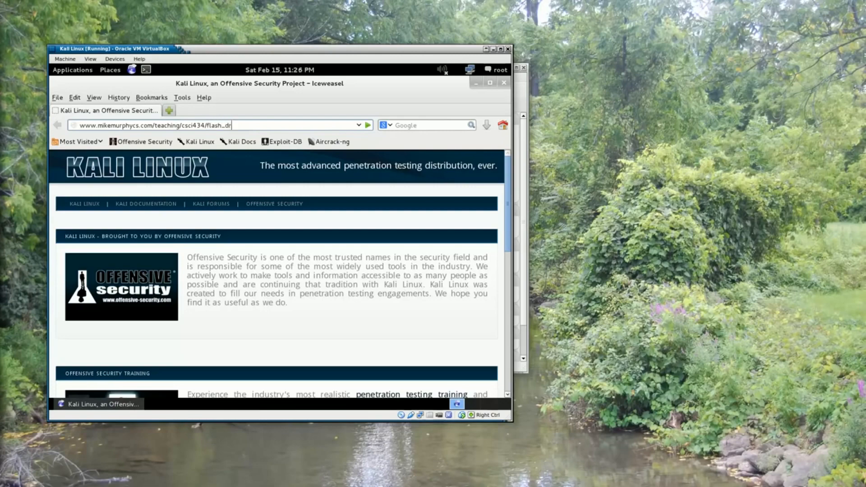
key(Return)
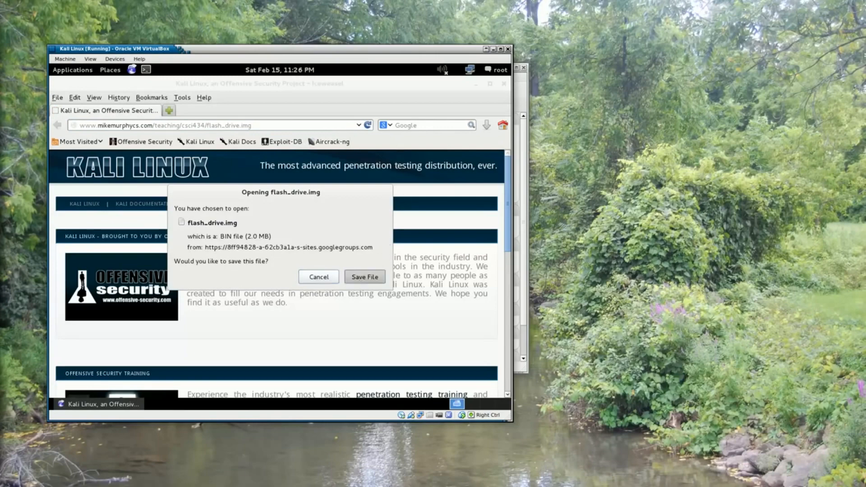
click(364, 277)
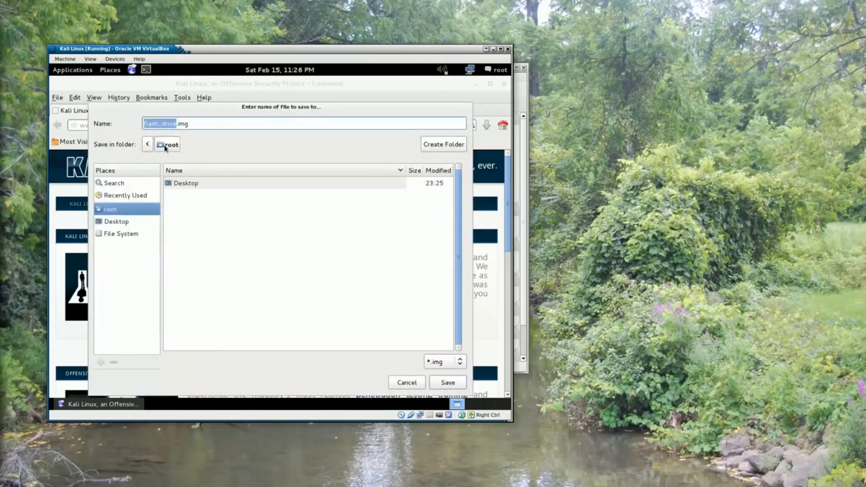
mouse_move(168, 149)
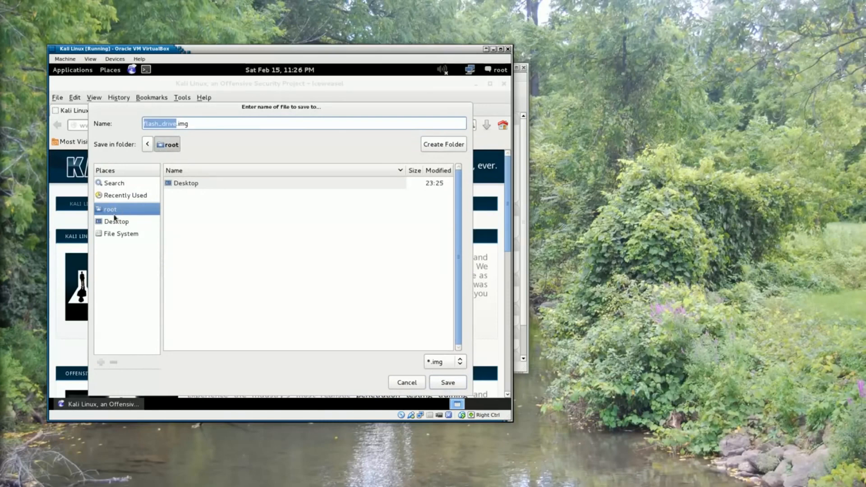
mouse_move(411, 366)
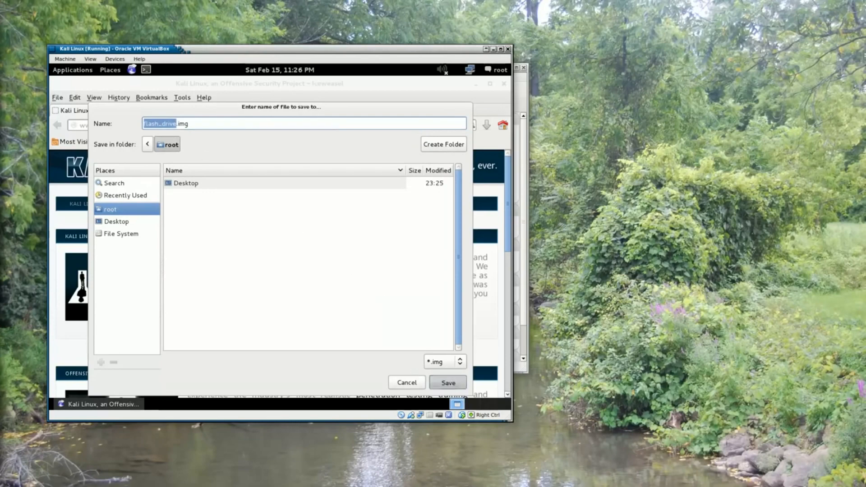
click(447, 382)
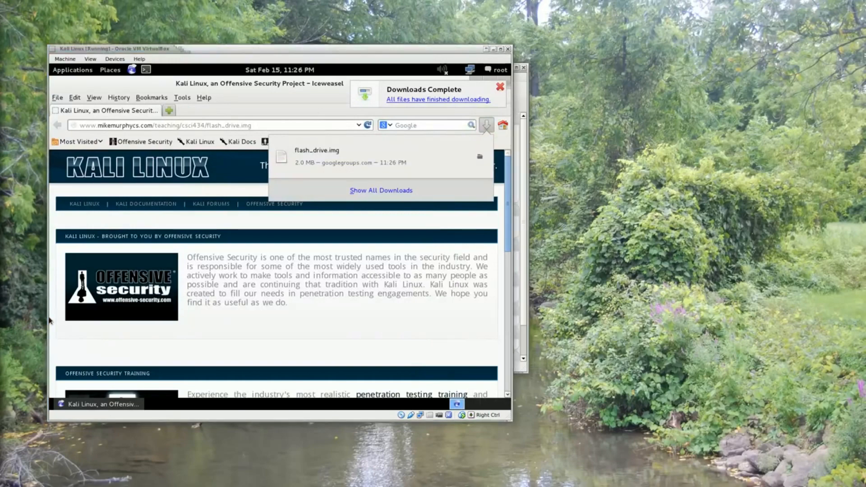
Step: Close Iceweasel, launch Autopsy, and open localhost:9999/autopsy from the terminal link
click(500, 86)
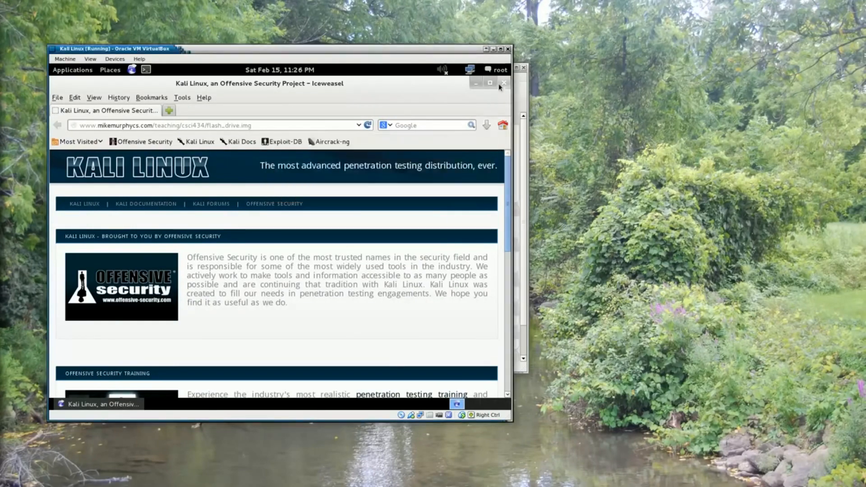
click(504, 83)
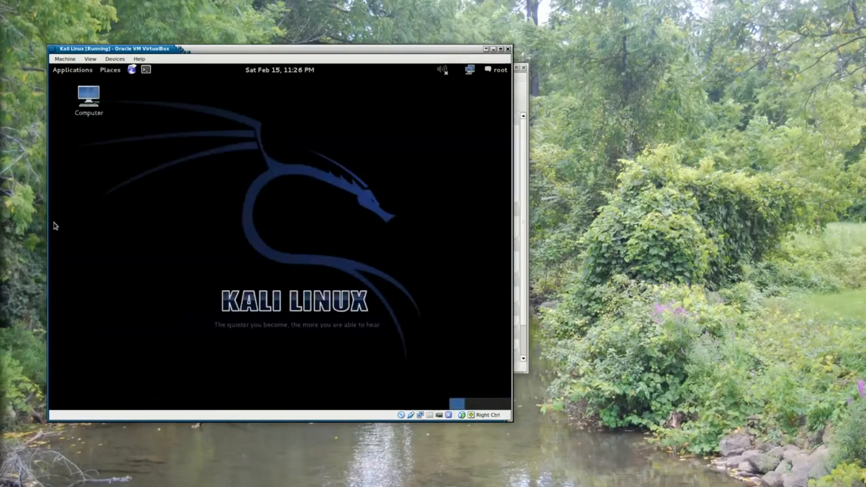
mouse_move(72, 70)
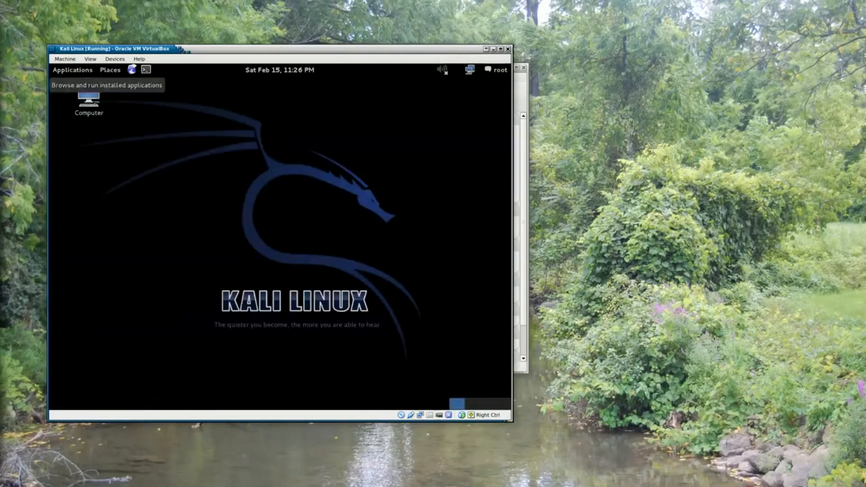
click(73, 69)
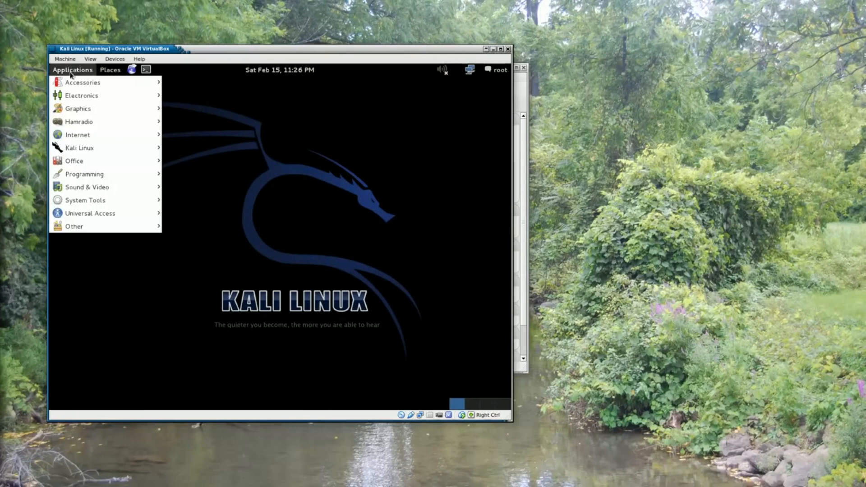
mouse_move(83, 82)
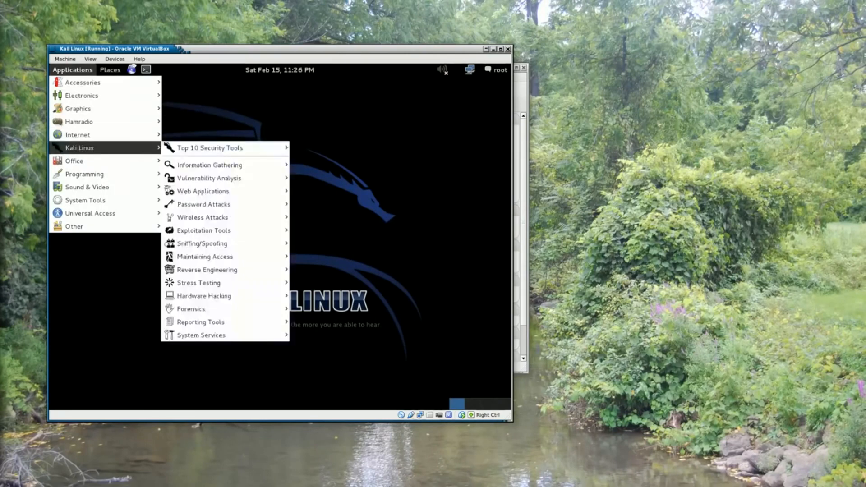
mouse_move(204, 256)
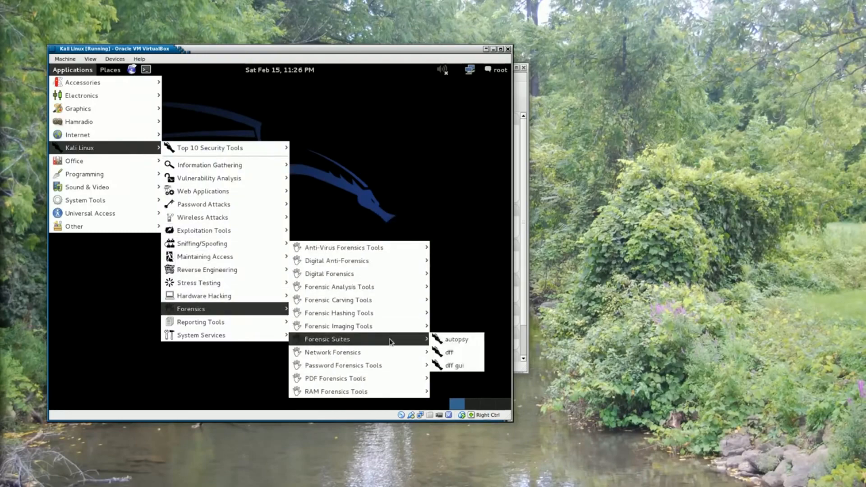
mouse_move(456, 339)
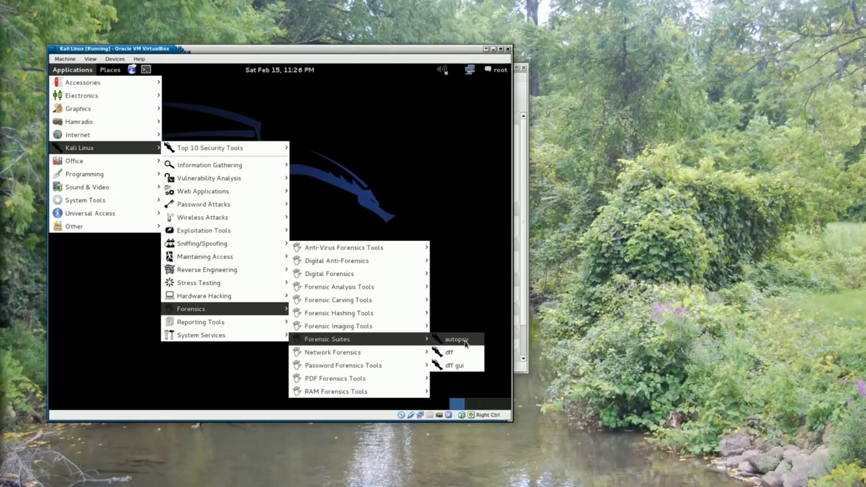
click(456, 338)
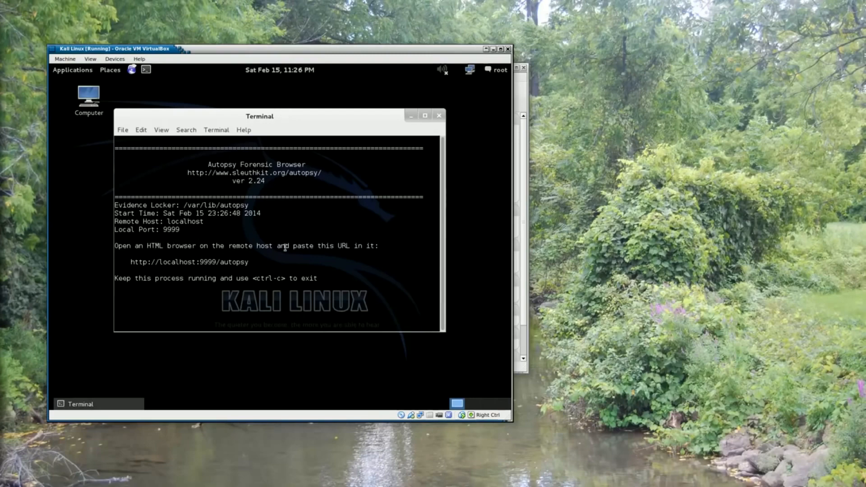
mouse_move(415, 246)
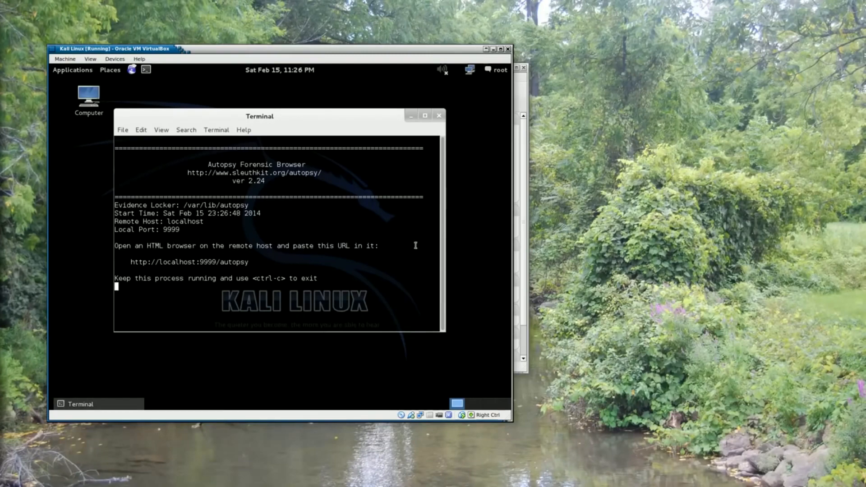
mouse_move(187, 263)
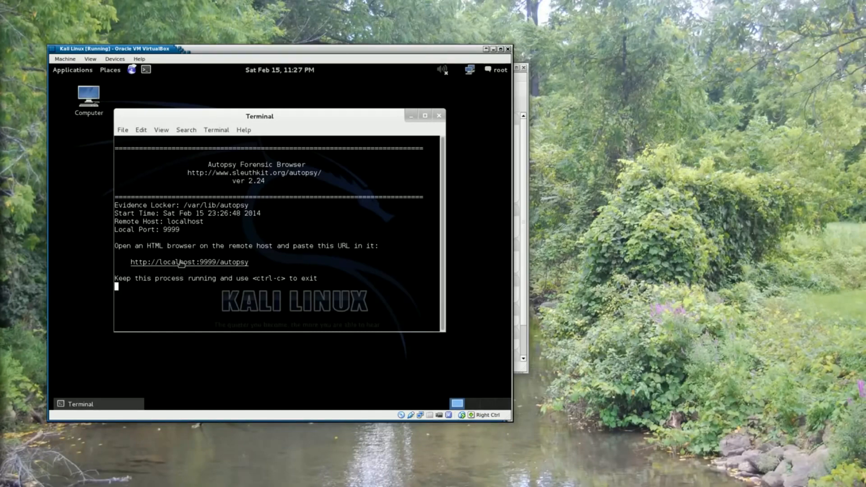
right_click(188, 261)
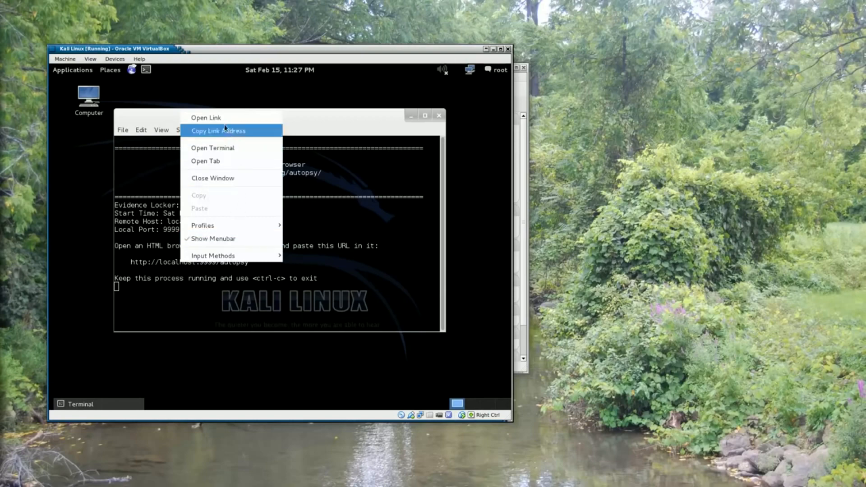
click(205, 117)
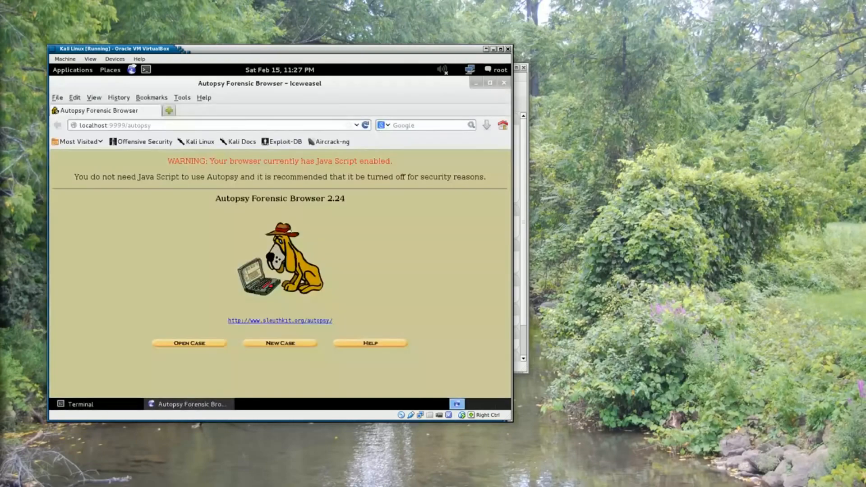
mouse_move(48, 292)
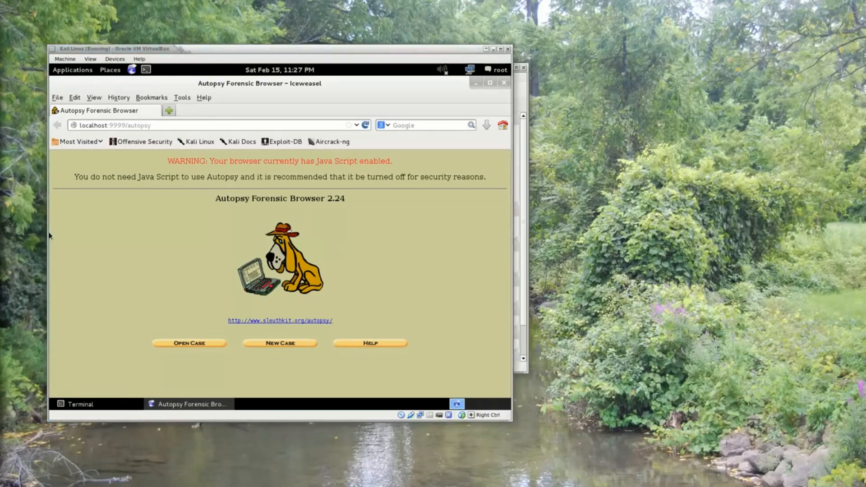
mouse_move(158, 287)
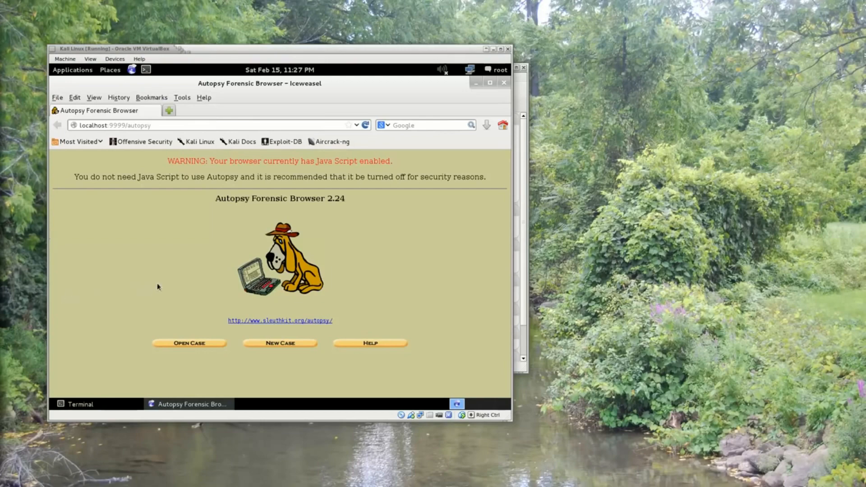
mouse_move(271, 355)
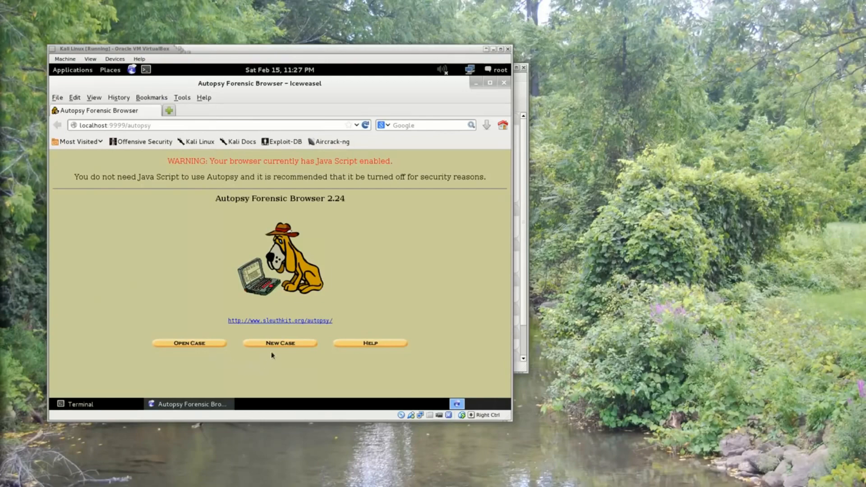
mouse_move(280, 342)
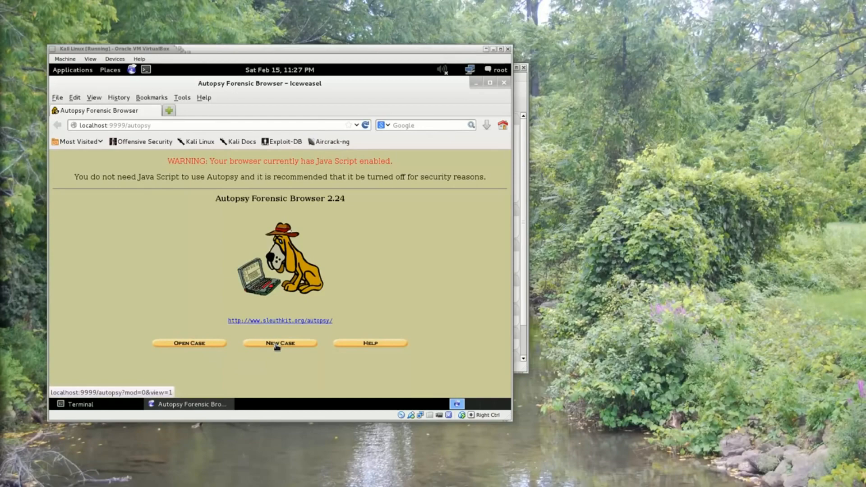
Step: Submit a new Autopsy case with the case name e3
click(279, 343)
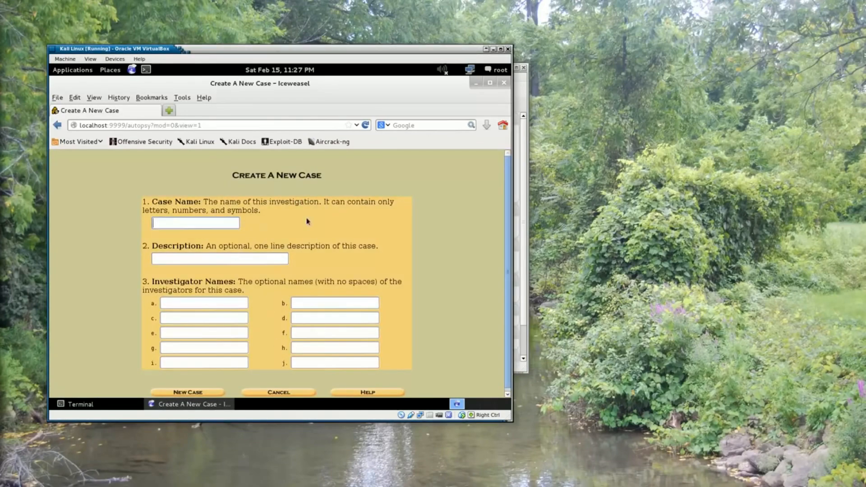
text(e3)
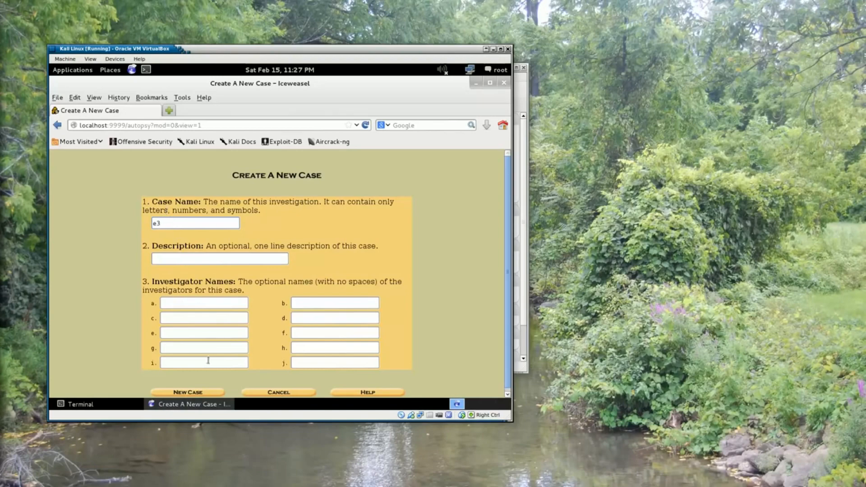
click(187, 391)
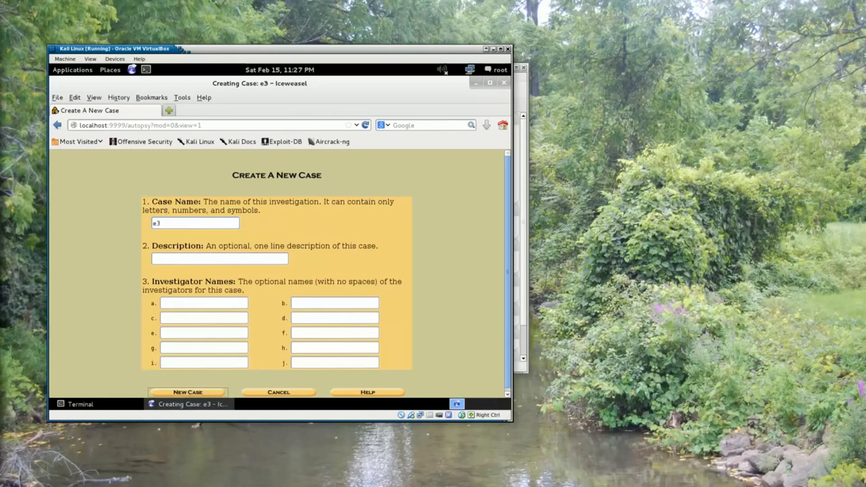
Step: Add host1 to case e3, keeping the default host name
click(187, 392)
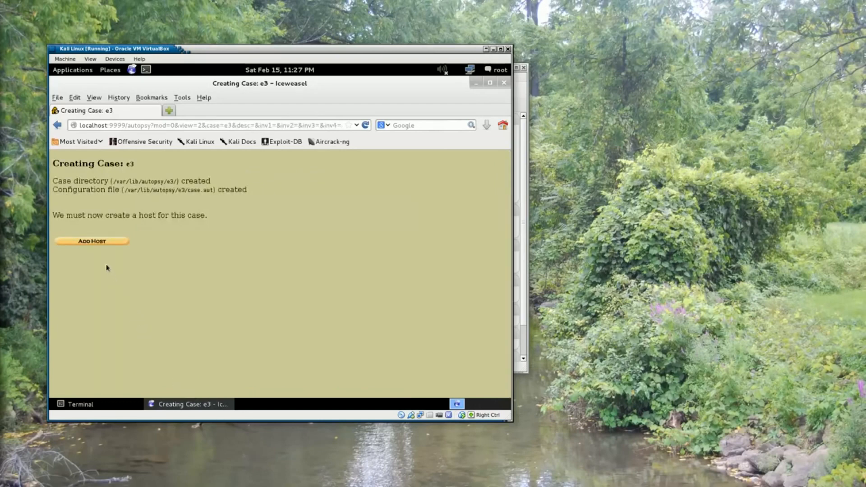
mouse_move(49, 233)
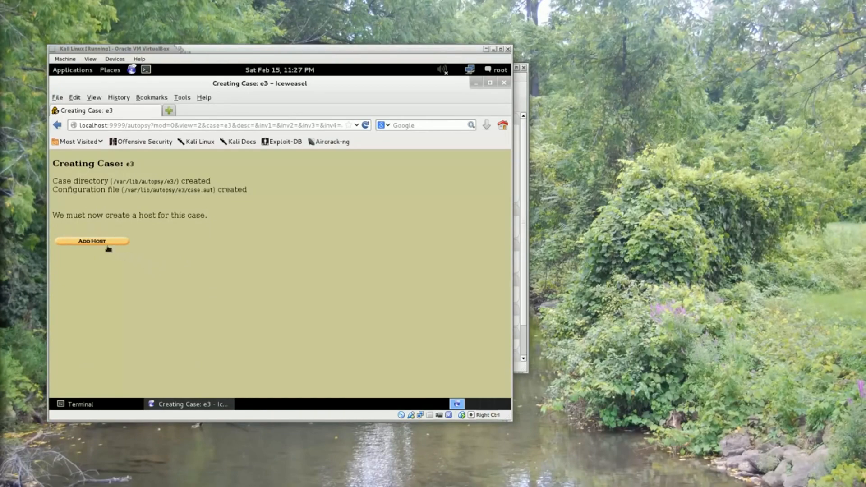
click(91, 241)
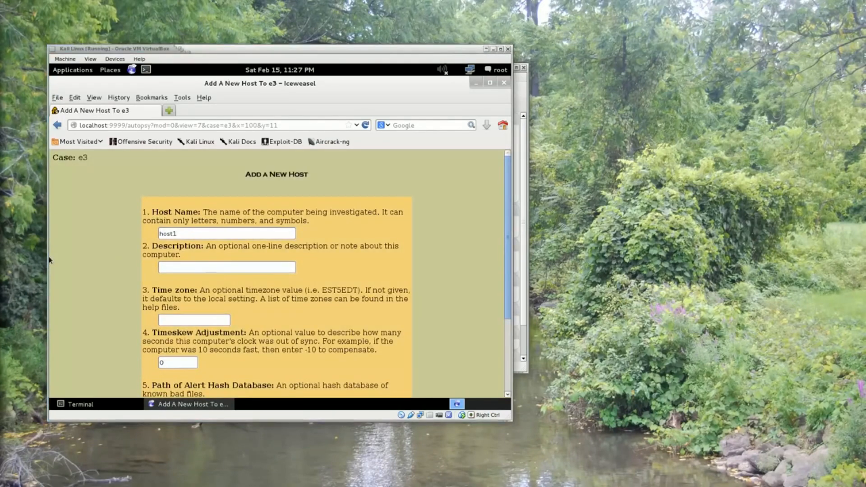
mouse_move(354, 257)
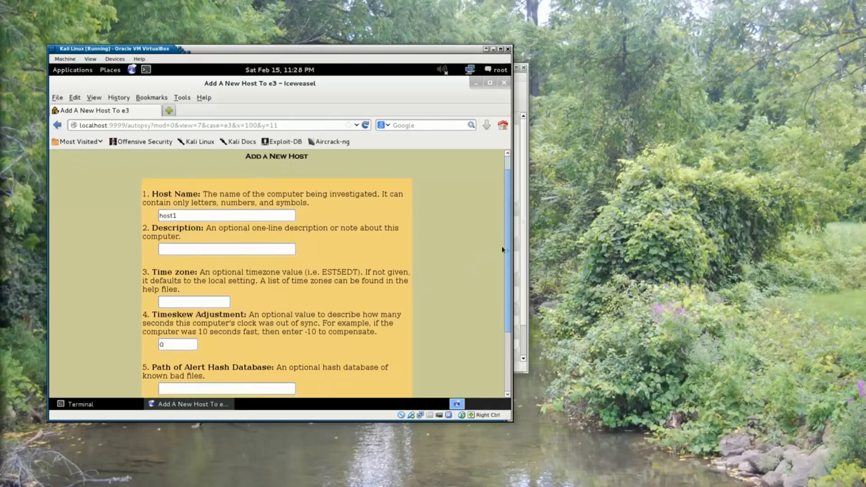
scroll(down, 3)
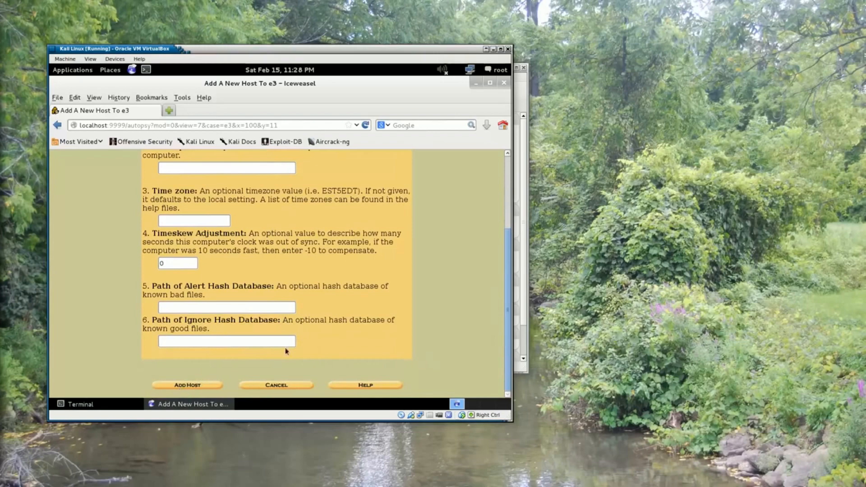
scroll(up, 3)
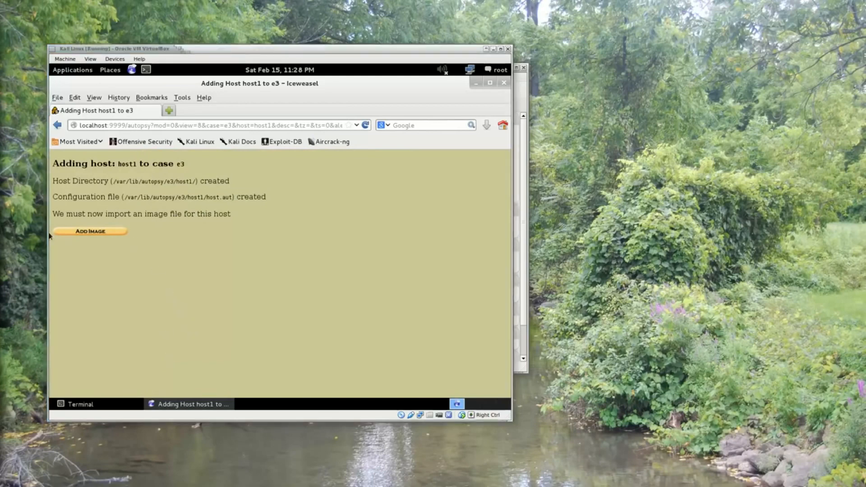
mouse_move(91, 231)
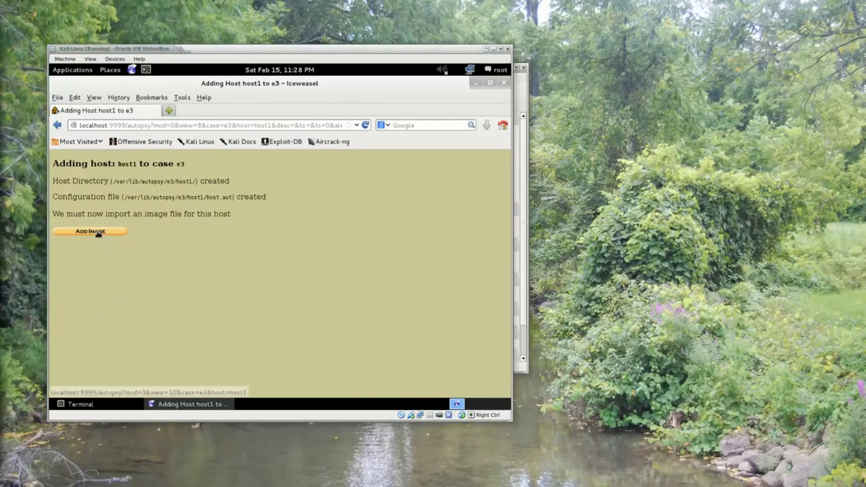
Step: Fill the Add Image form with /root/flash_drive.img, Partition type, and Copy import
click(91, 231)
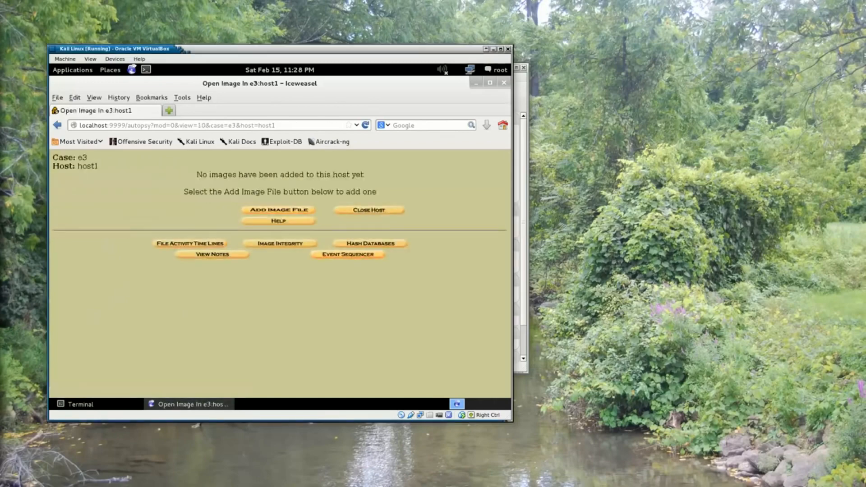
mouse_move(224, 214)
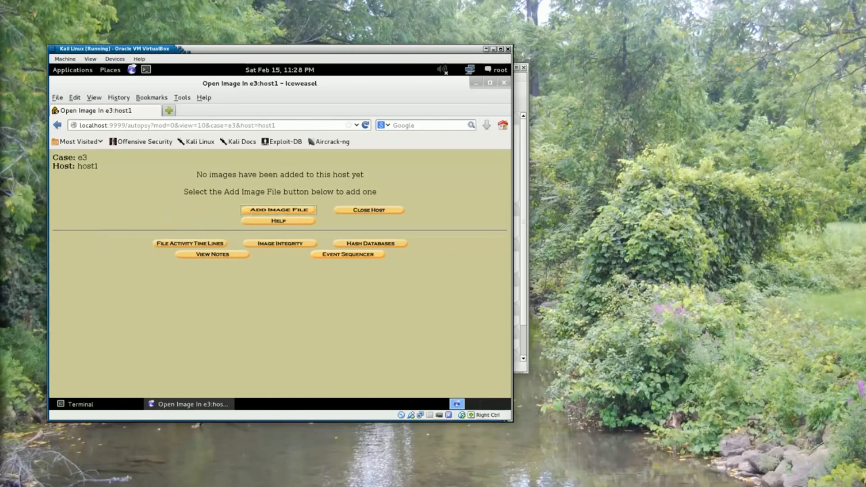
click(279, 210)
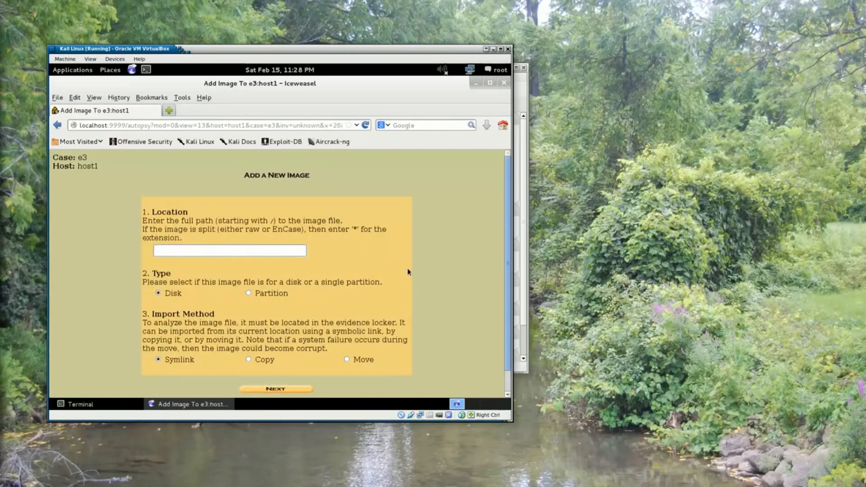
scroll(down, 3)
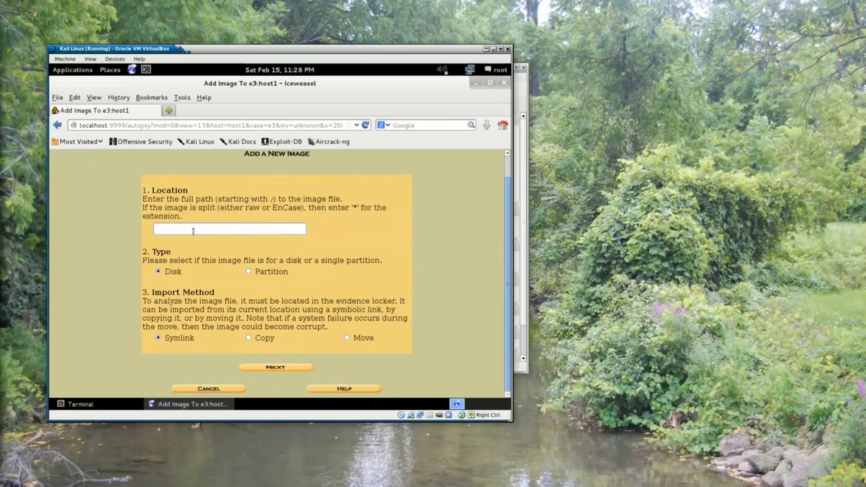
mouse_move(194, 242)
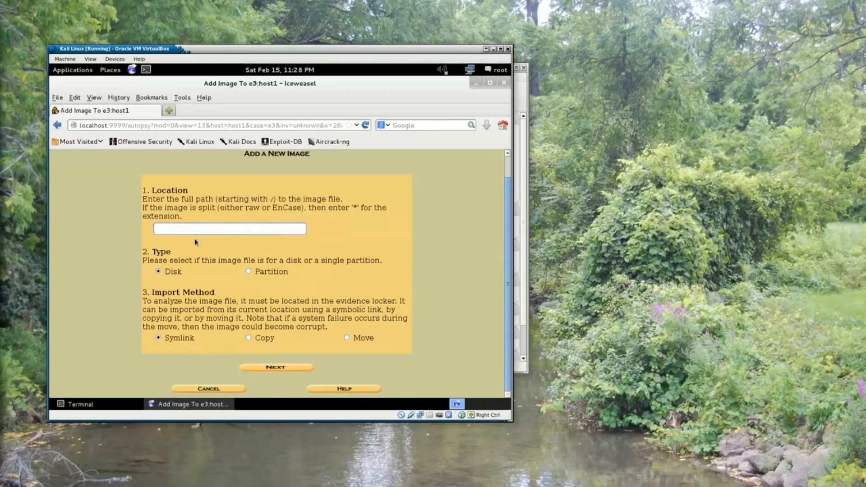
text(/root/flash)
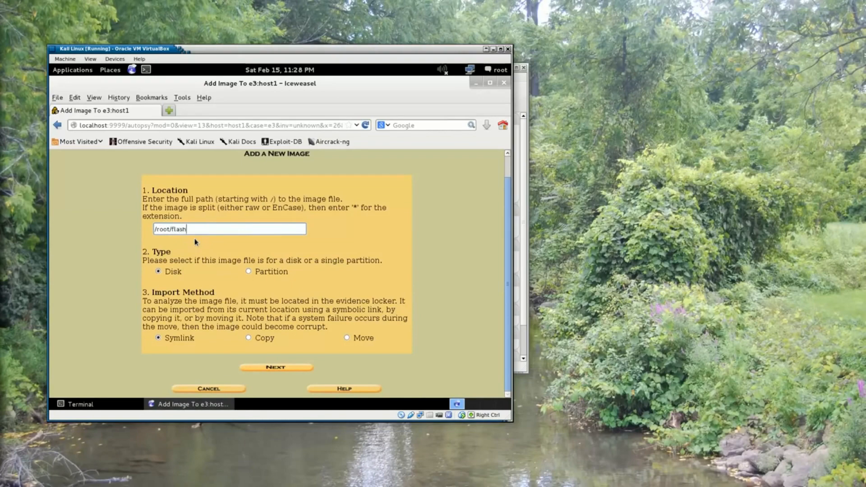
text(_drive)
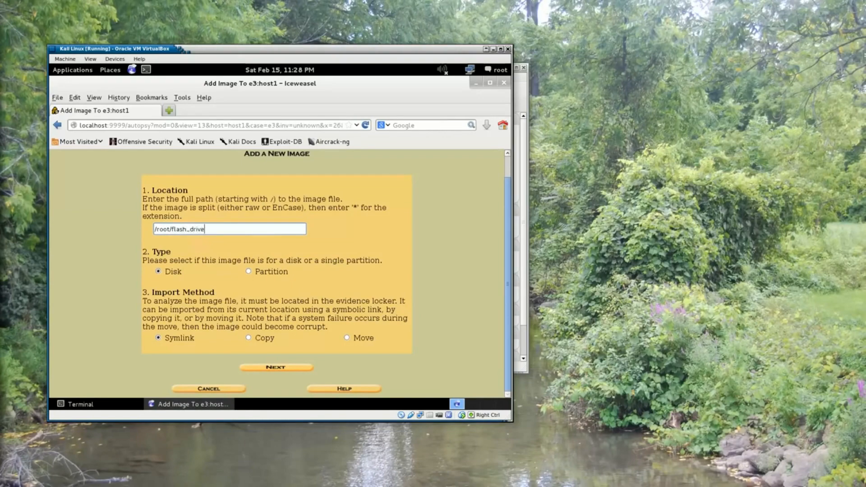
text(.img)
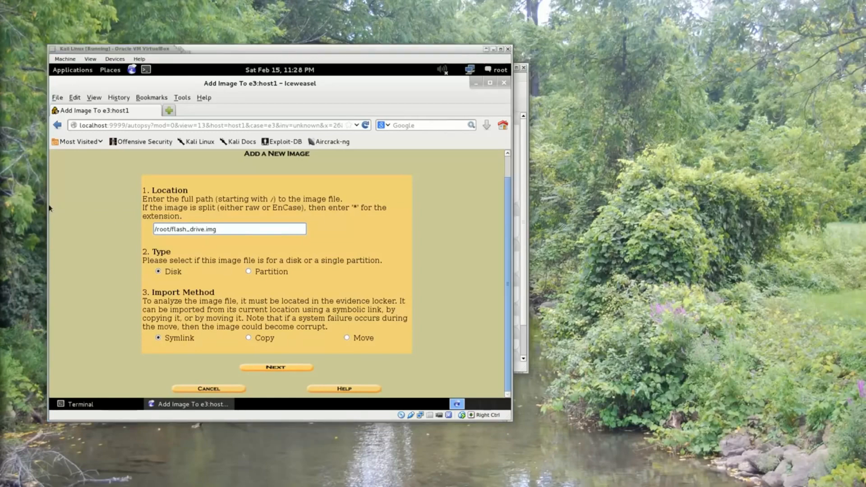
click(248, 271)
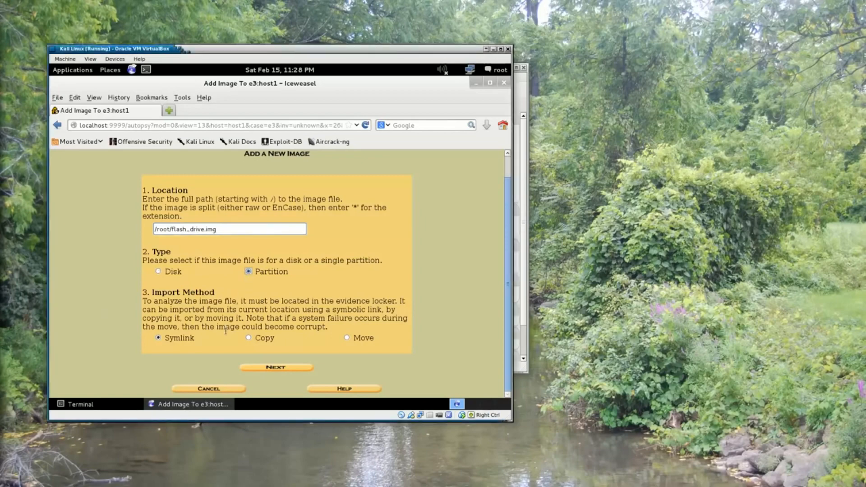
click(248, 337)
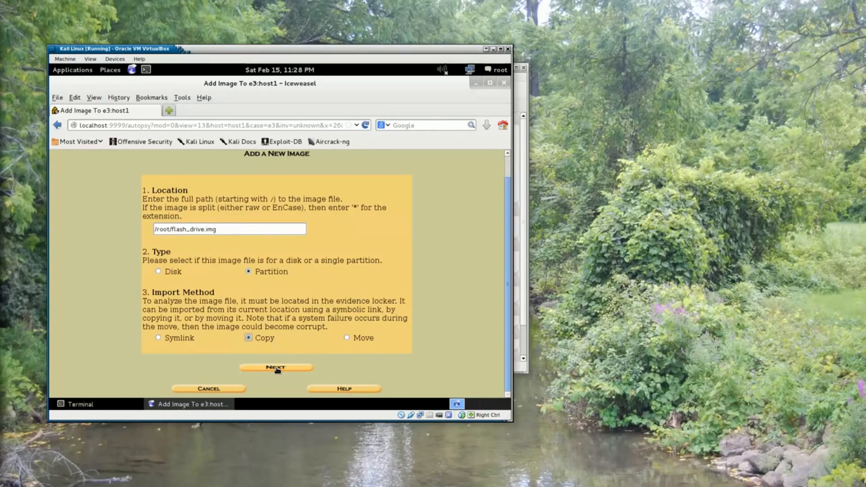
Step: Add flash_drive.img with MD5 calculation, registering img1 and FAT12 volume vol1
click(276, 368)
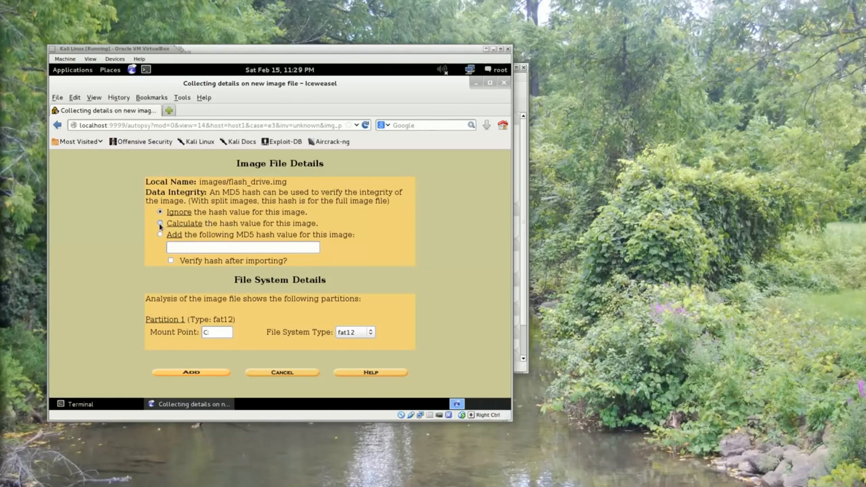
click(160, 224)
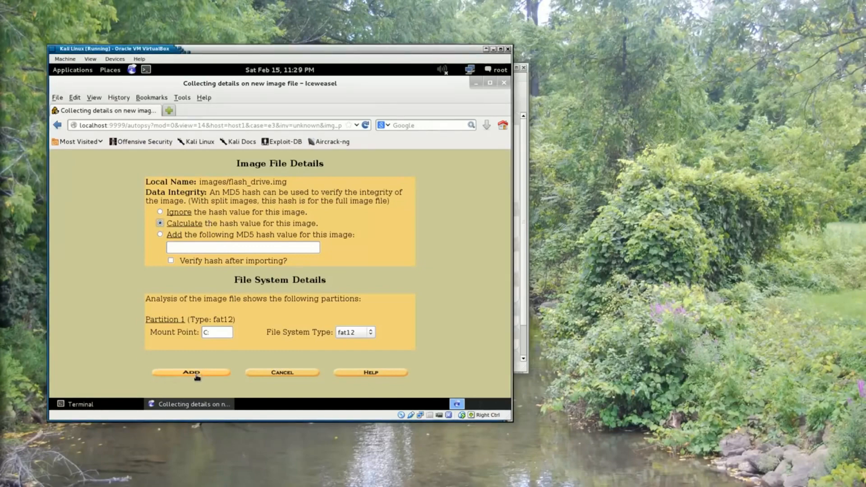
click(191, 372)
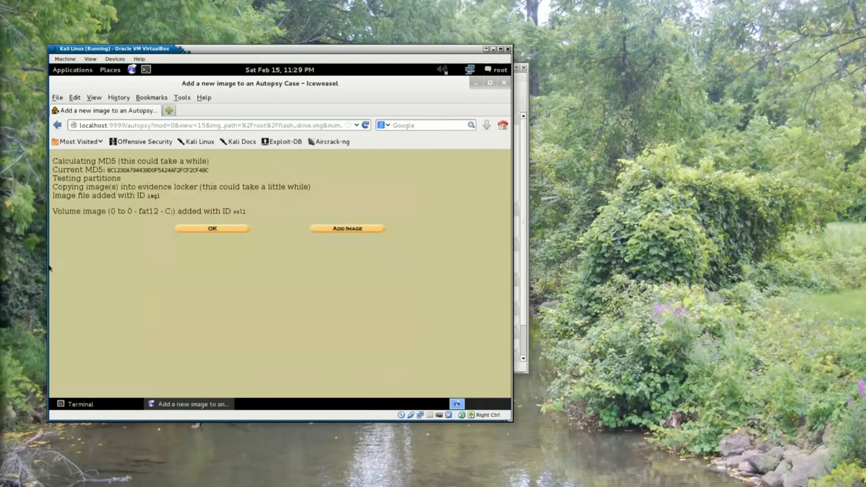
mouse_move(96, 275)
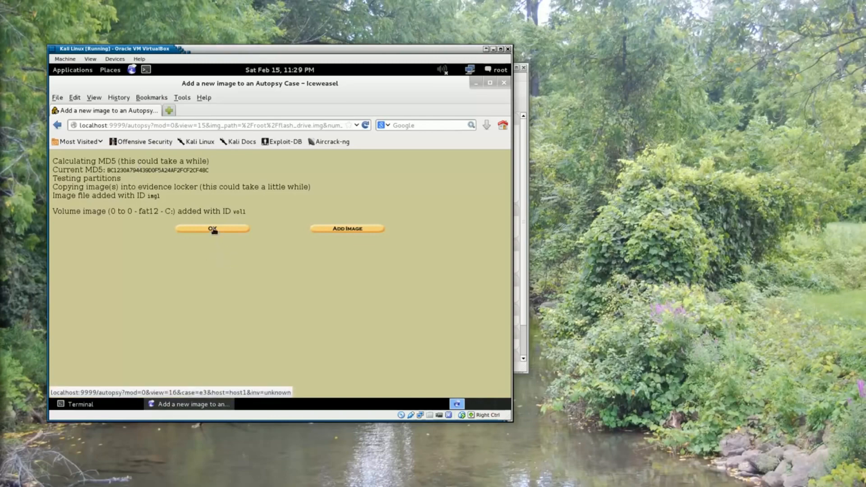
Step: Select host1's C:/ volume and start analyzing it
click(212, 229)
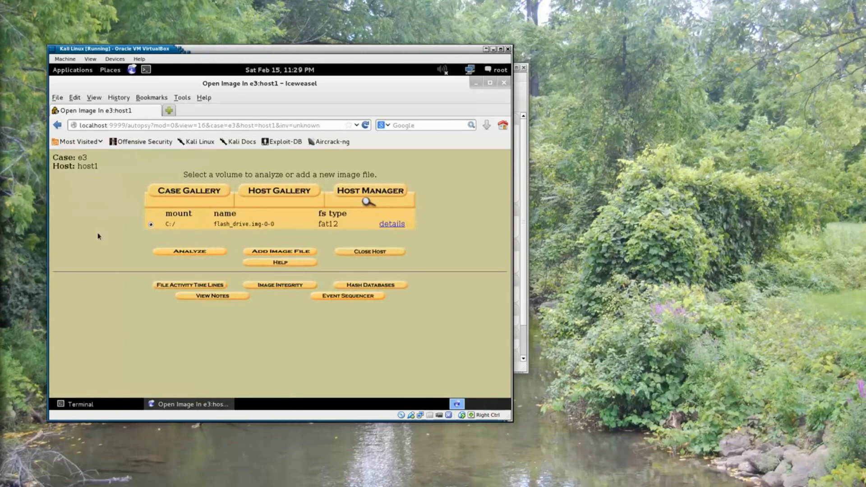
mouse_move(193, 158)
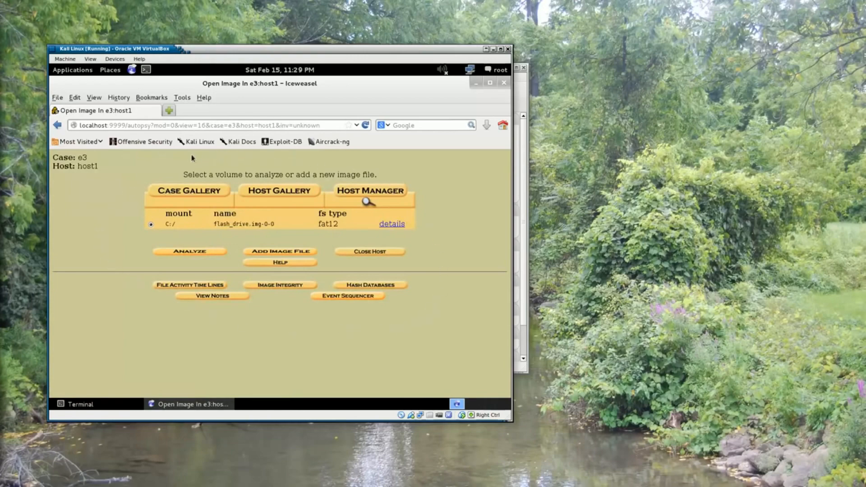
mouse_move(18, 248)
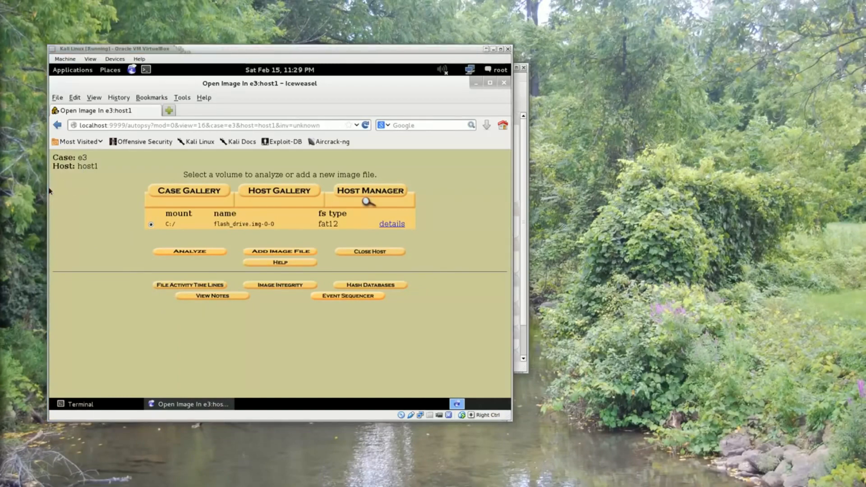
mouse_move(150, 231)
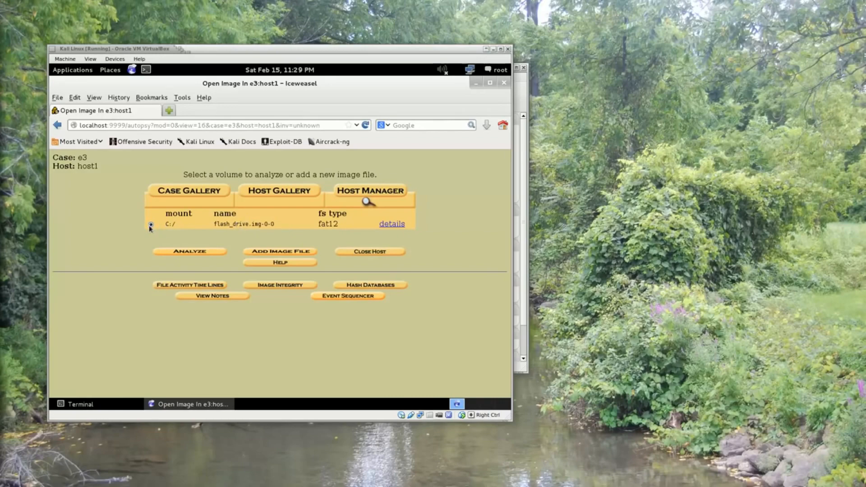
click(151, 223)
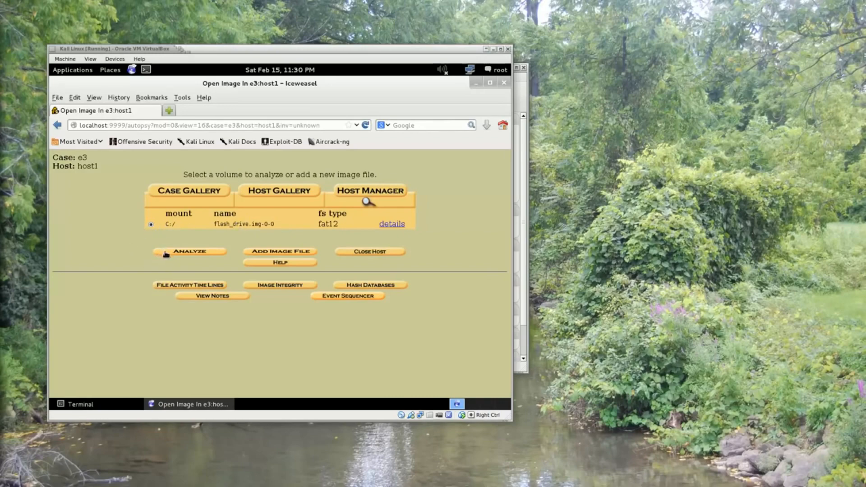
click(189, 252)
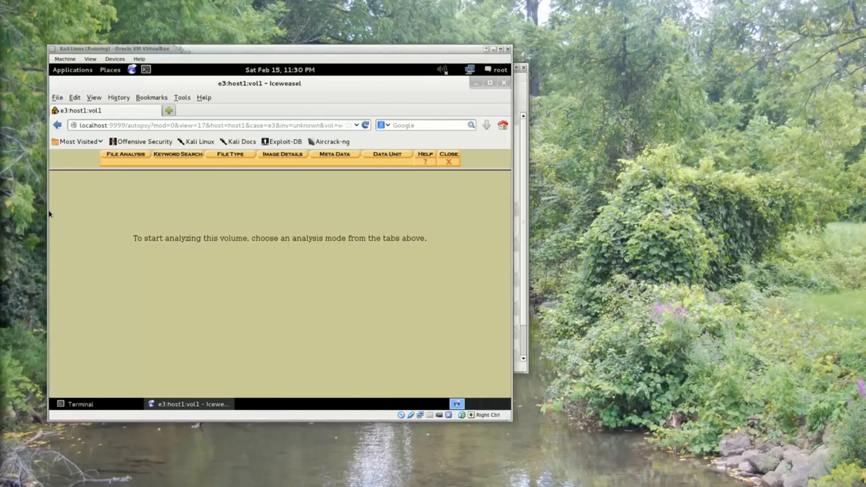
mouse_move(125, 154)
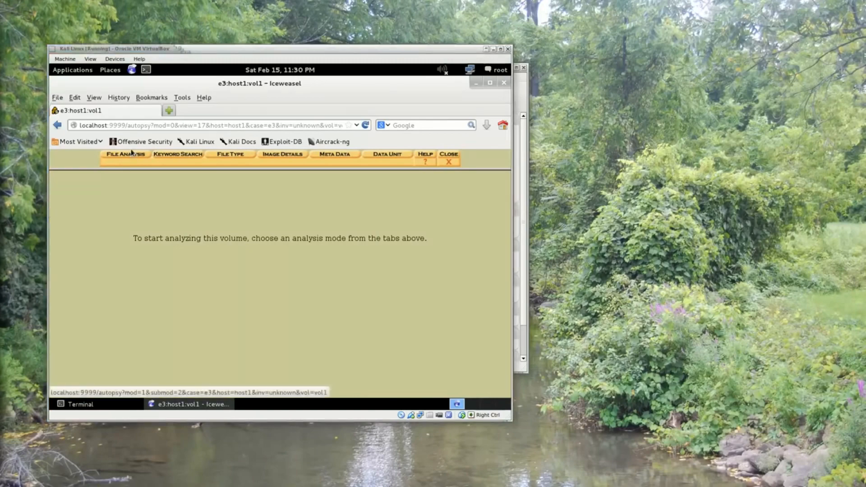
Step: Under File Analysis, open C:/download/ and review its files' written, accessed and created times
click(125, 155)
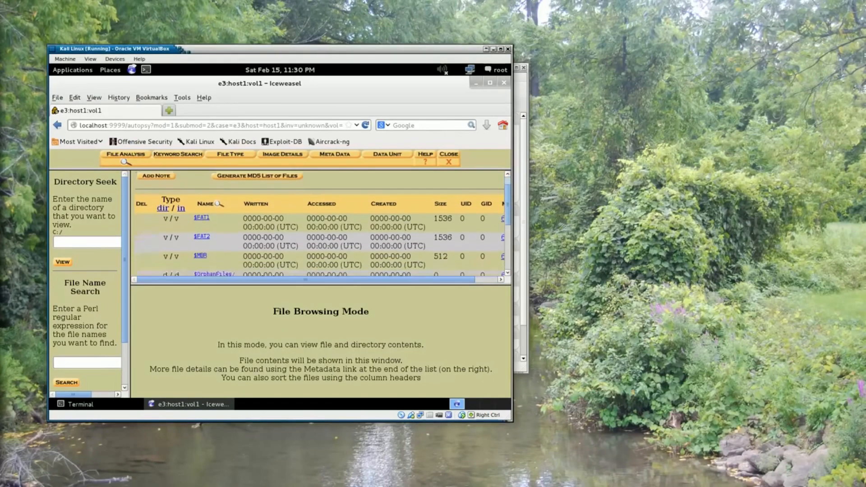
scroll(down, 3)
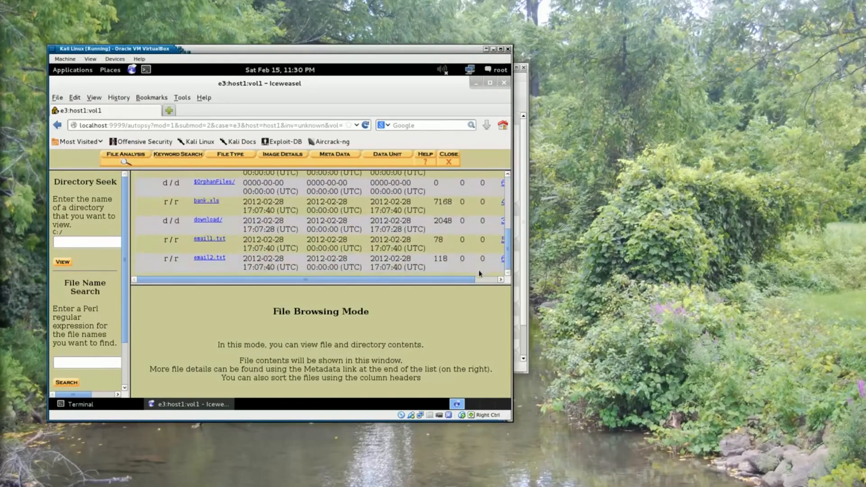
scroll(up, 3)
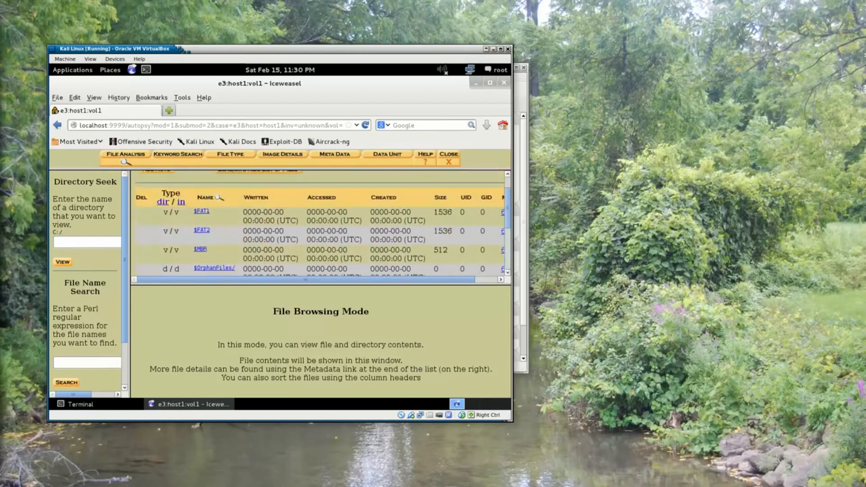
scroll(down, 3)
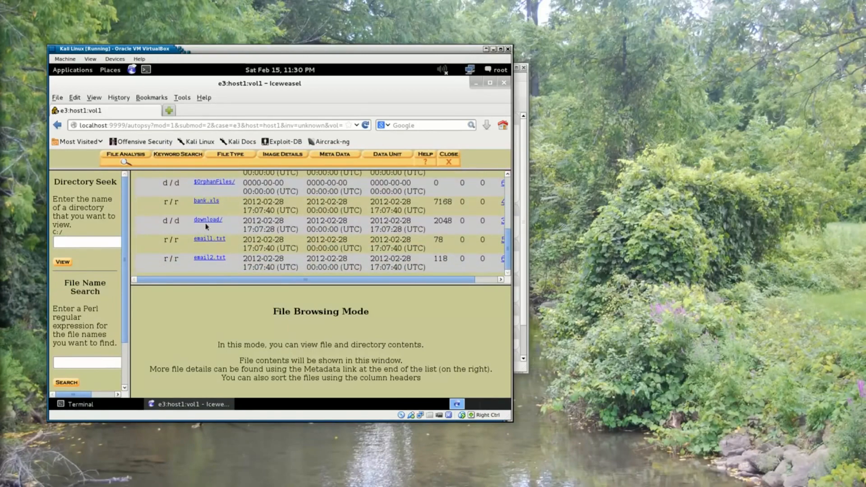
click(207, 220)
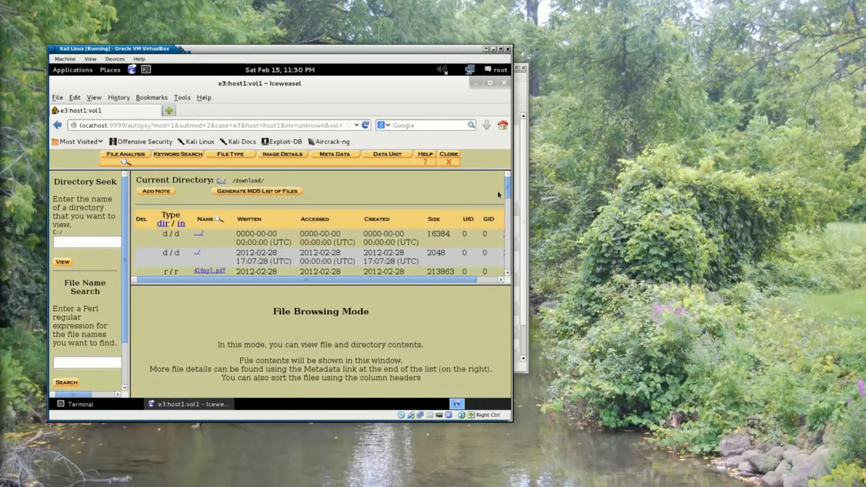
scroll(down, 3)
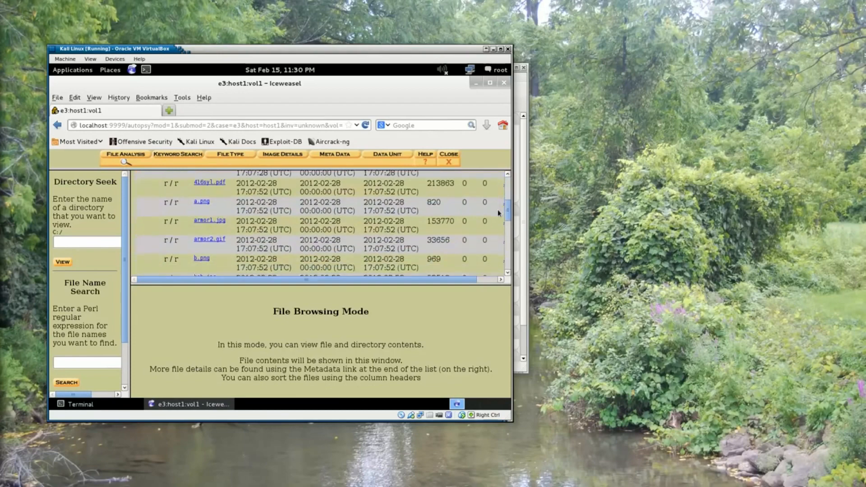
mouse_move(49, 236)
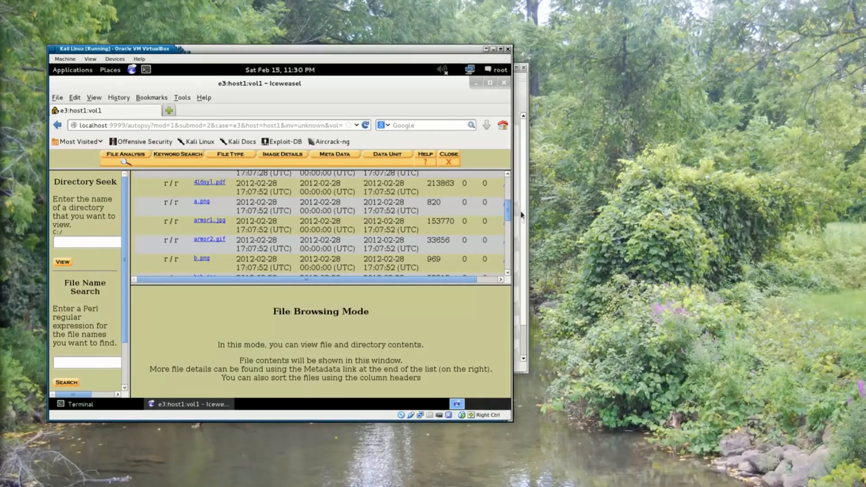
scroll(up, 3)
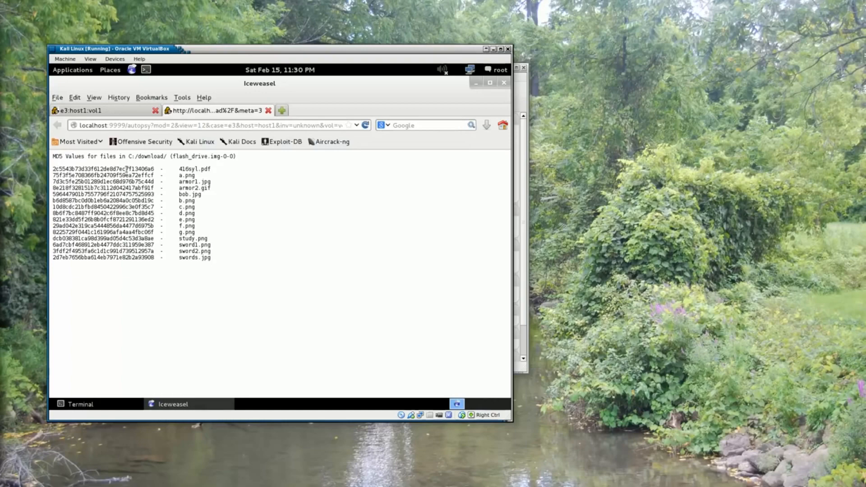
mouse_move(171, 180)
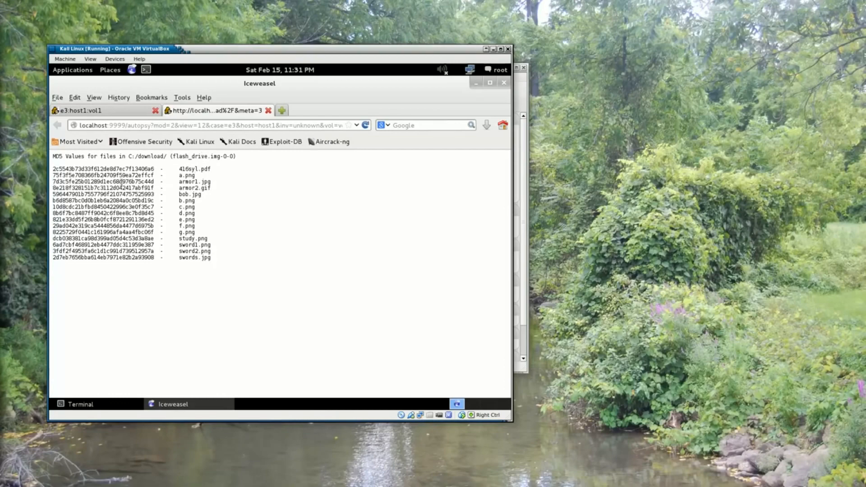
mouse_move(286, 191)
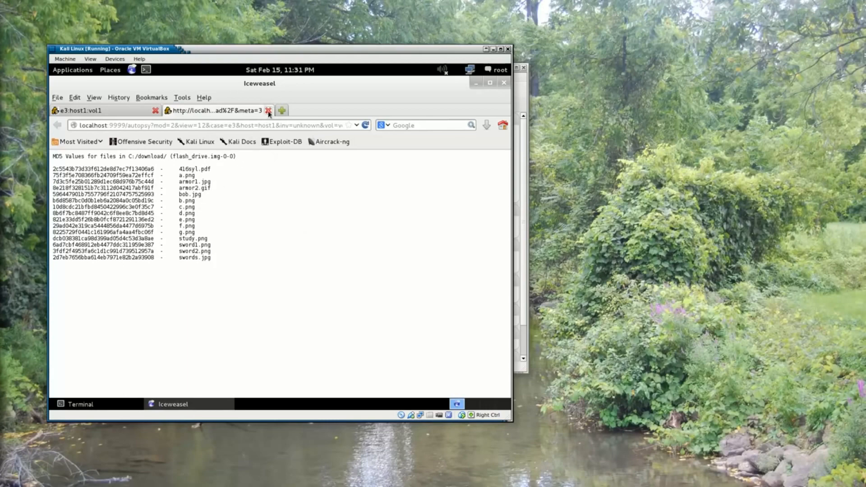
click(269, 110)
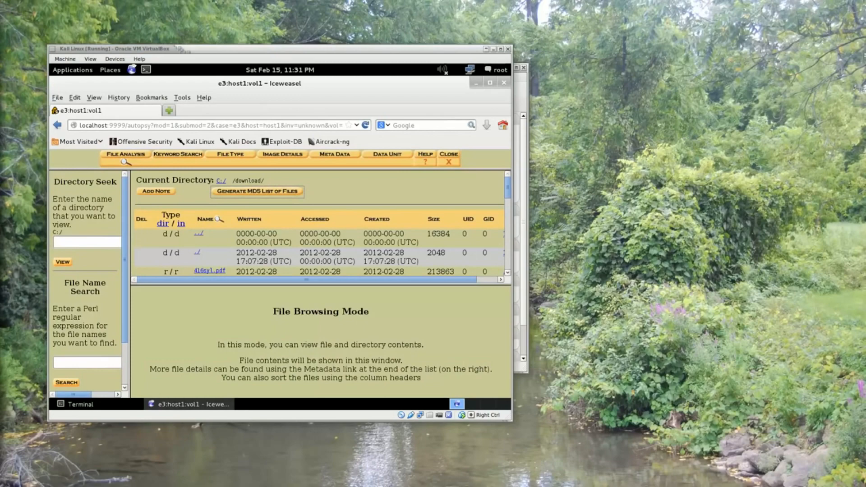
mouse_move(136, 314)
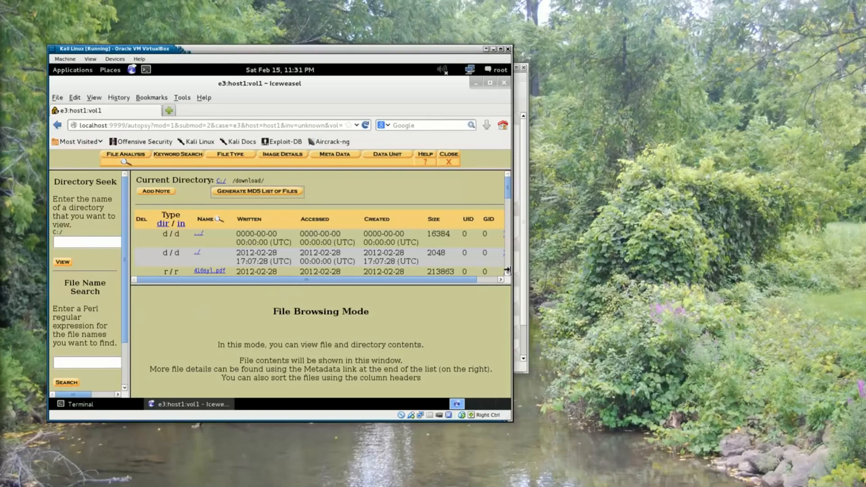
Step: Scroll the C:/download/ listing to read a.png and armor1.jpg timestamps and sizes
scroll(down, 3)
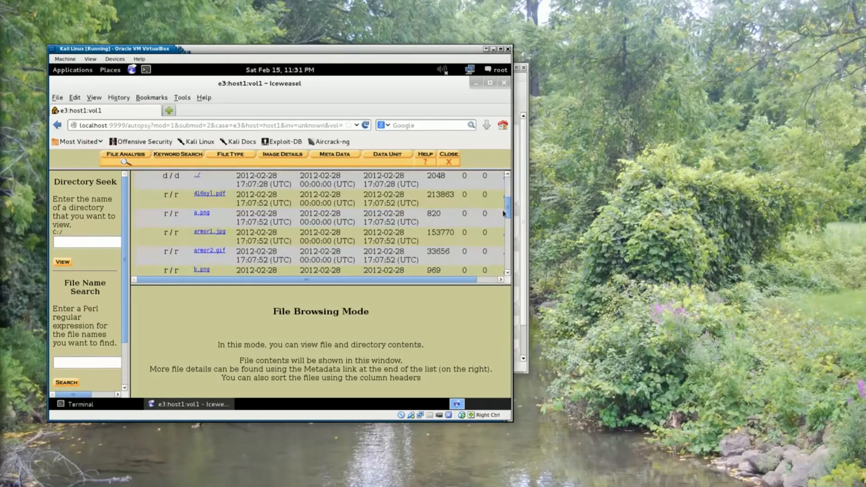
scroll(up, 3)
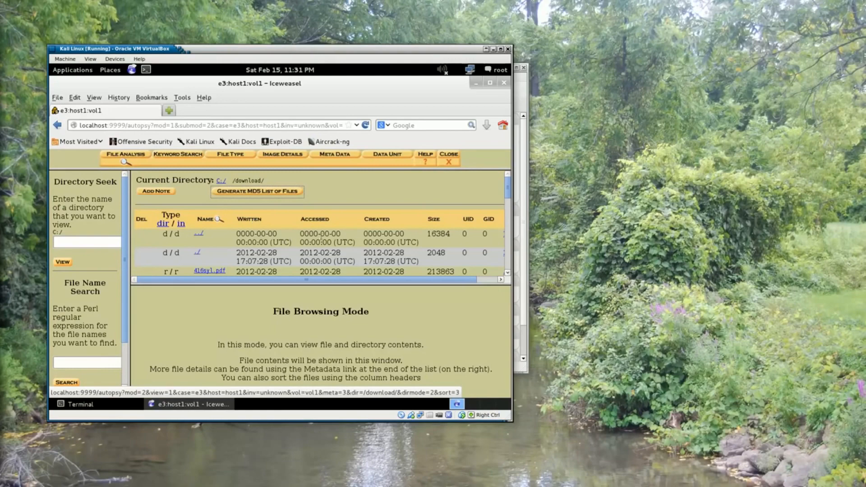
click(315, 219)
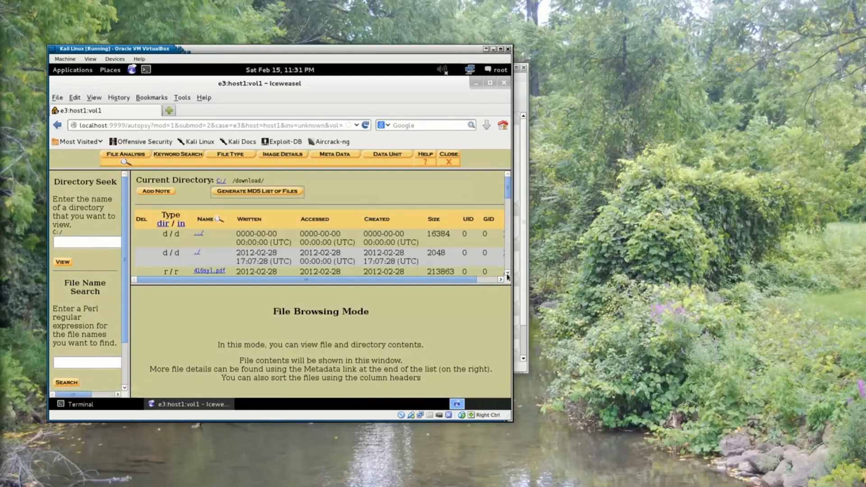
scroll(down, 3)
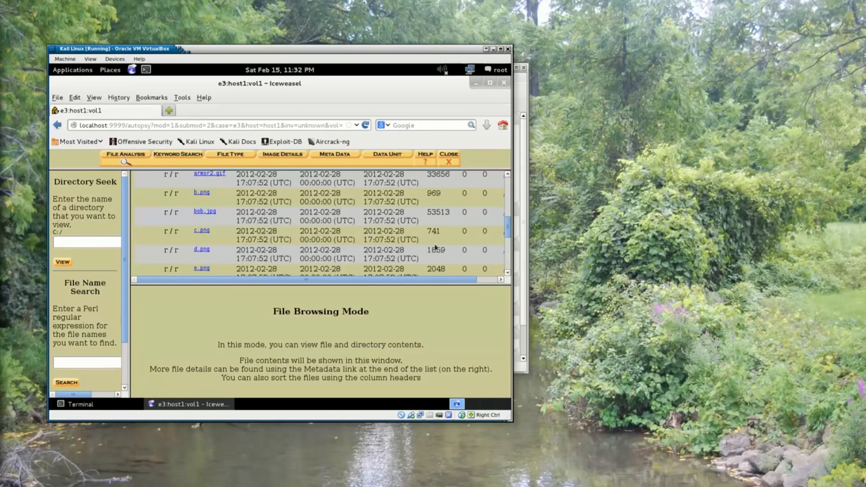
scroll(up, 3)
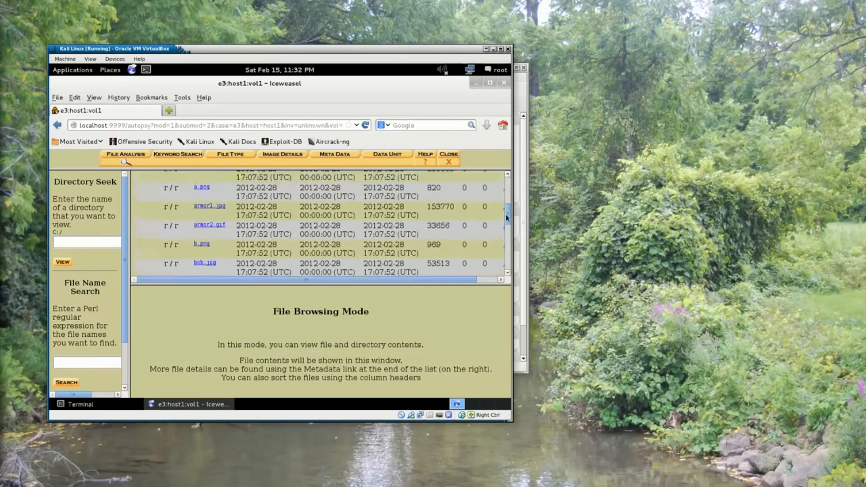
scroll(up, 3)
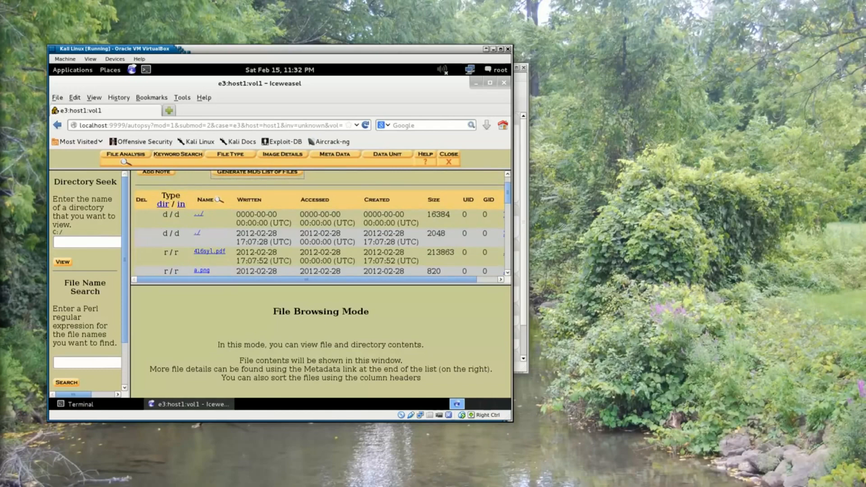
Step: Scroll further through armor2.gif, bob.jpg and other files, all dated 2012-02-28
scroll(down, 3)
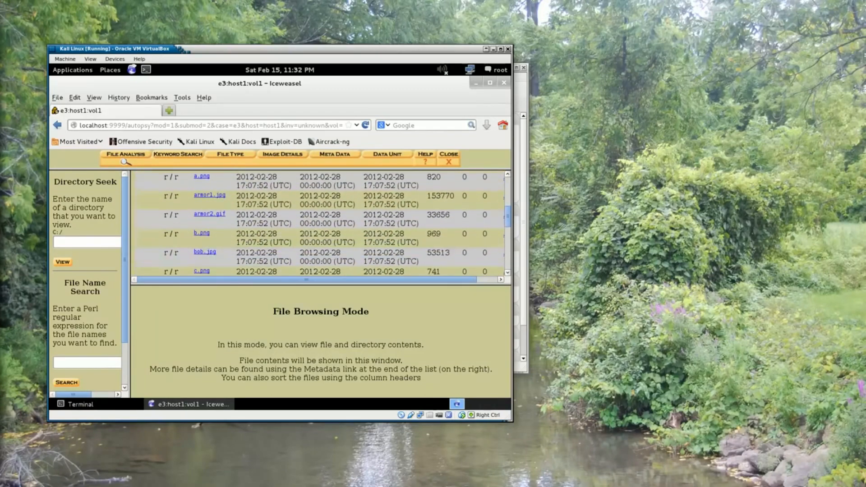
scroll(up, 3)
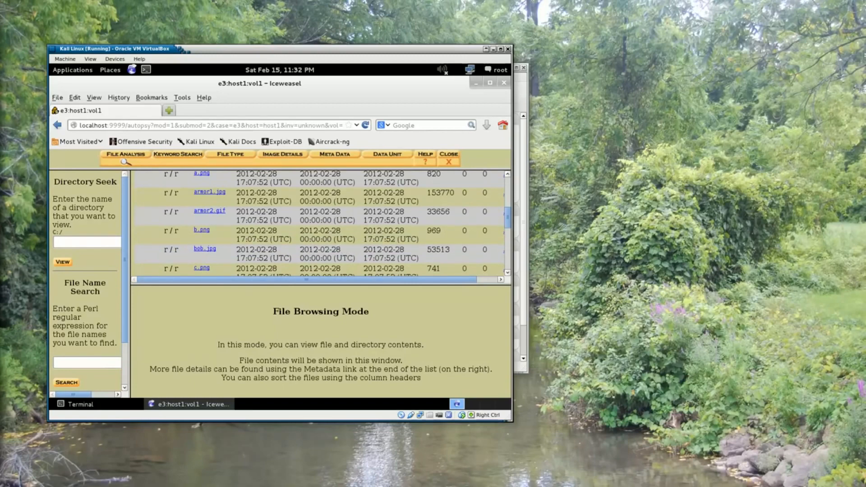
mouse_move(507, 218)
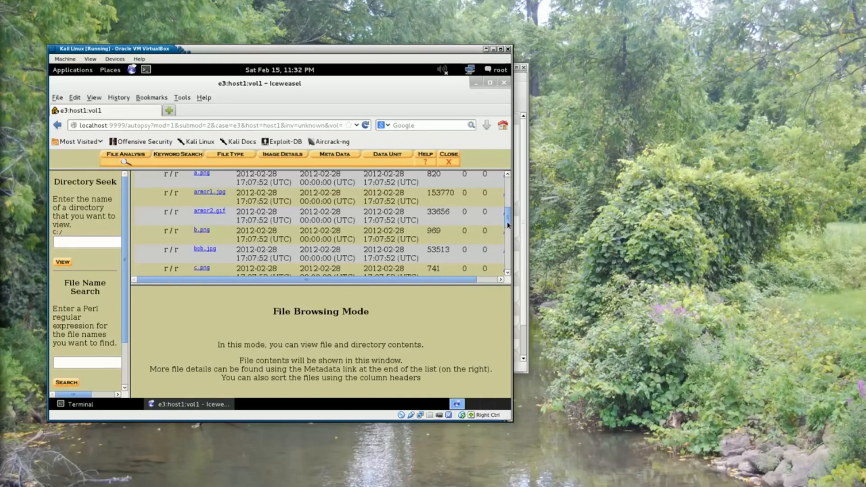
scroll(down, 3)
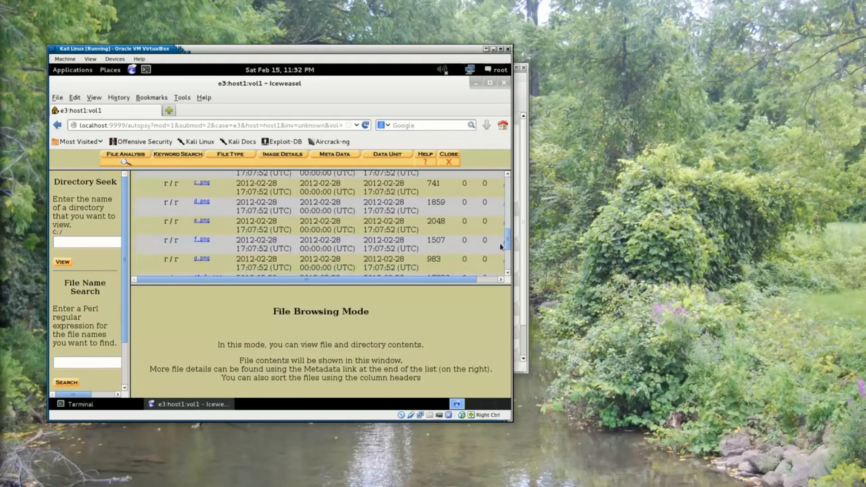
scroll(down, 3)
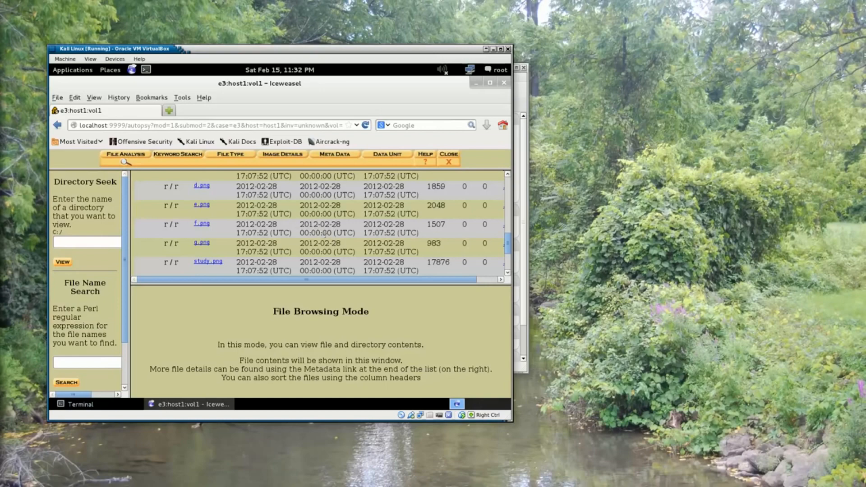
mouse_move(298, 226)
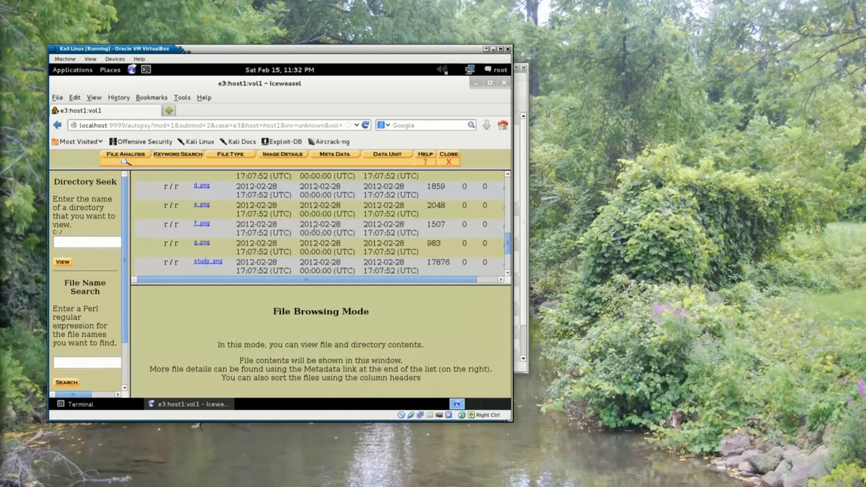
mouse_move(366, 261)
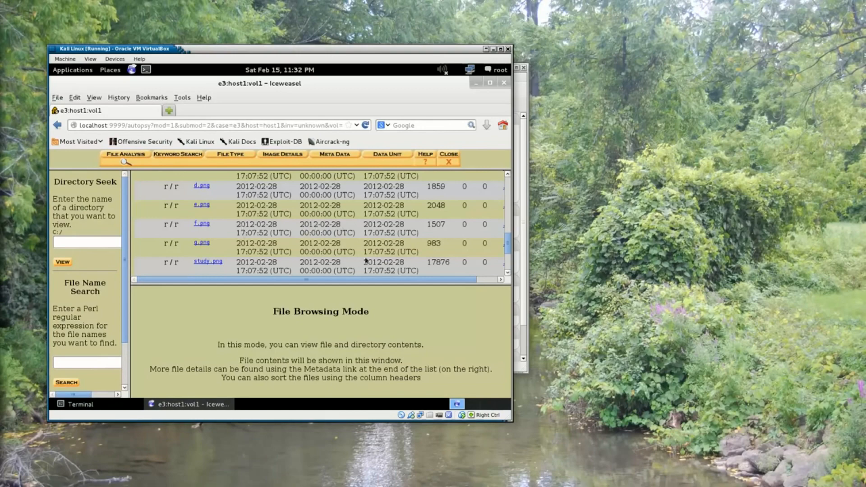
mouse_move(74, 281)
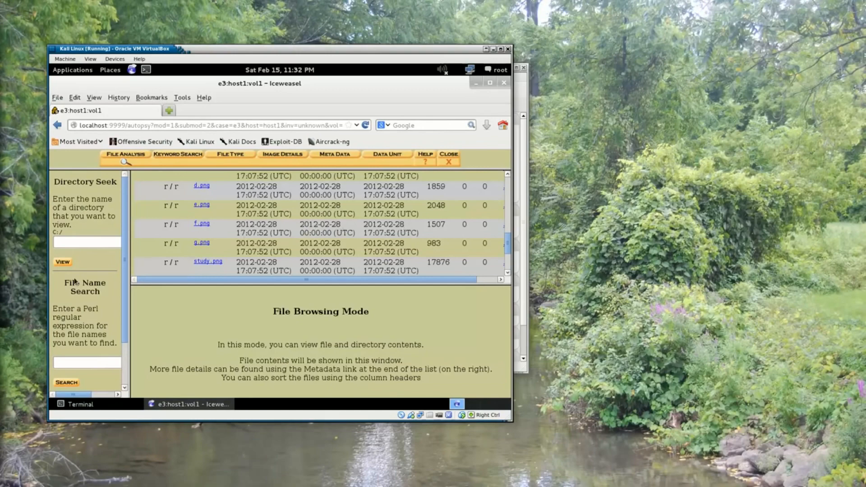
mouse_move(49, 285)
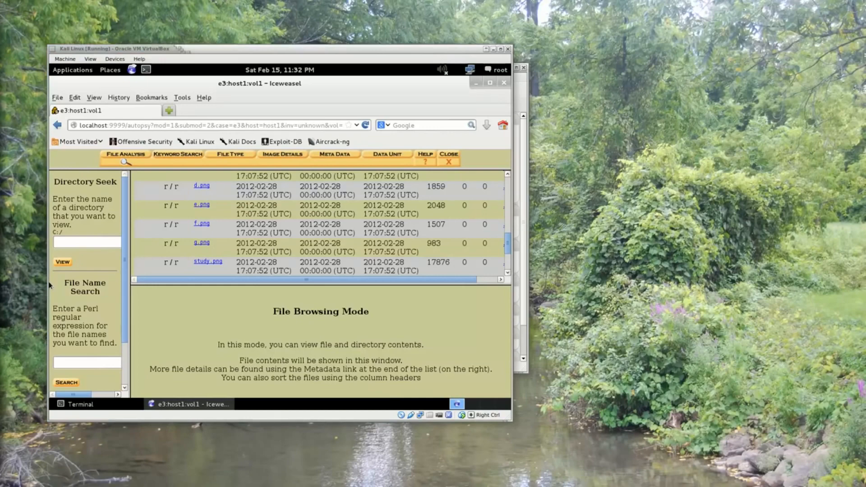
mouse_move(294, 224)
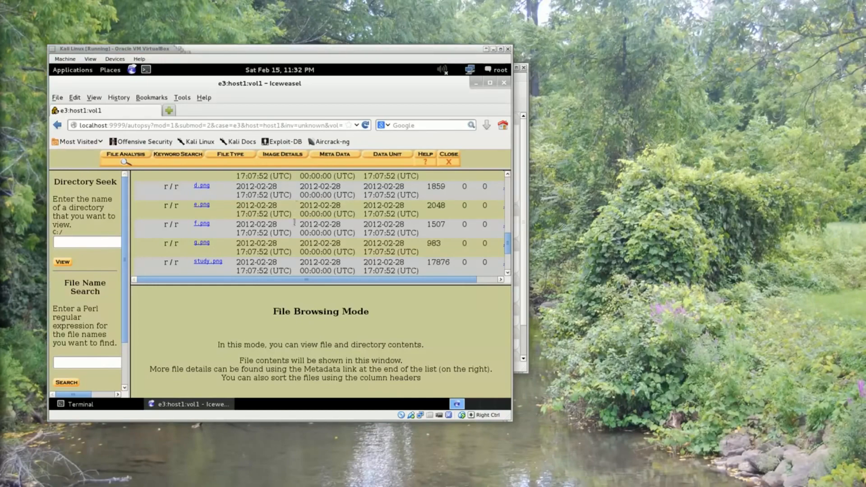
scroll(up, 3)
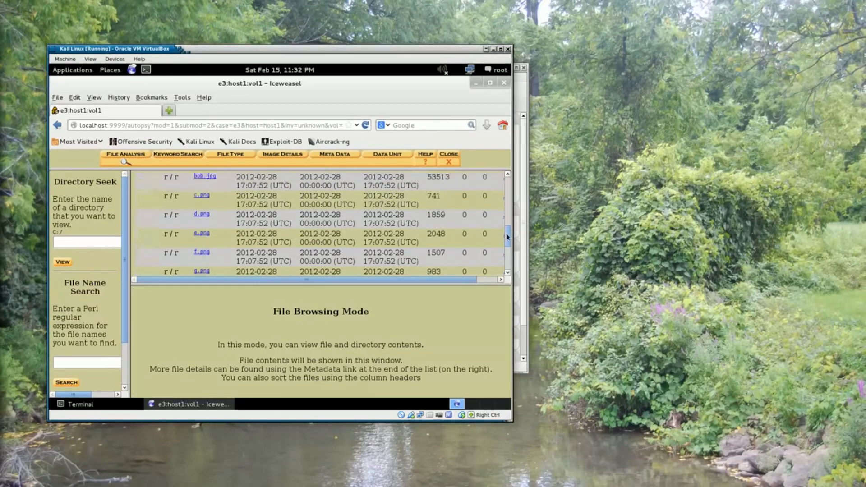
scroll(up, 3)
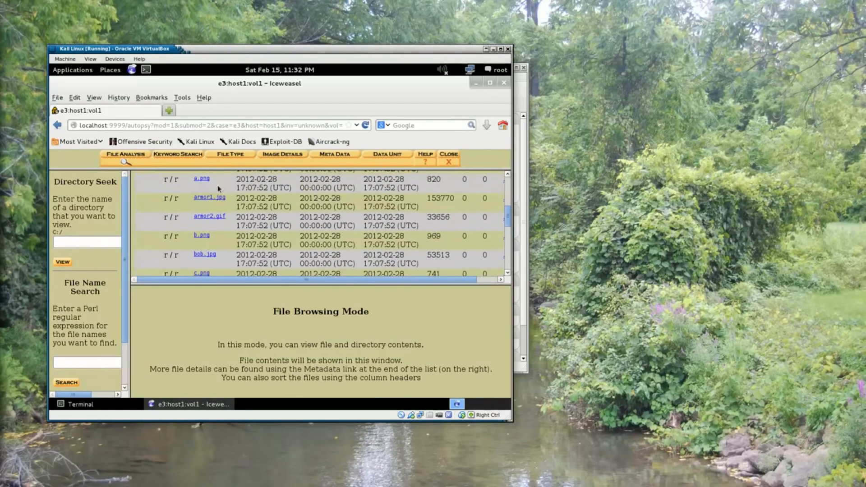
Step: Show a.png's details: PNG image, 84 x 78, 8-bit RGBA, with diamond thumbnail
click(201, 178)
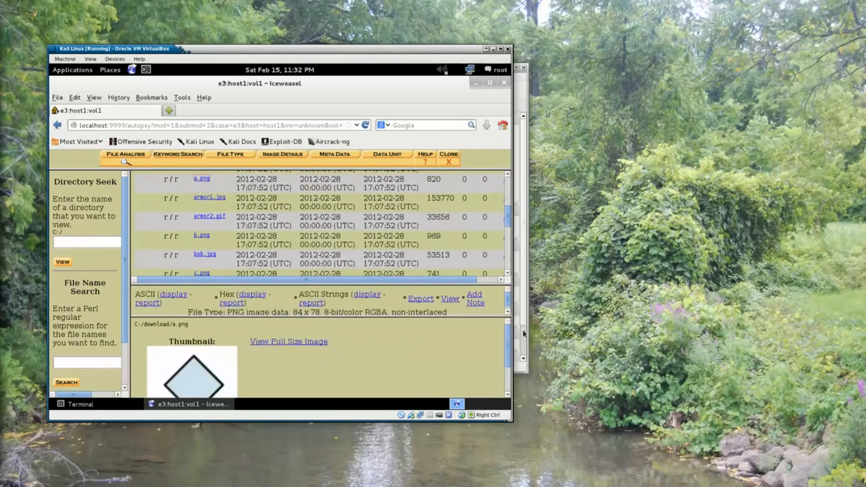
scroll(down, 3)
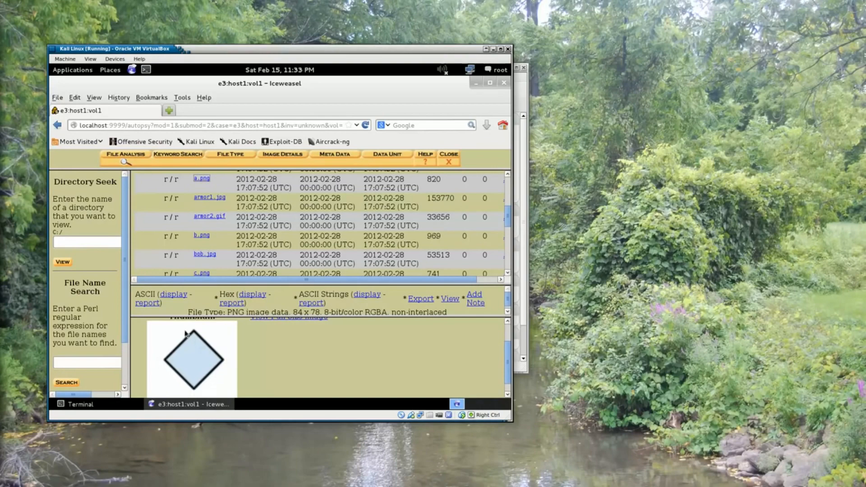
mouse_move(480, 357)
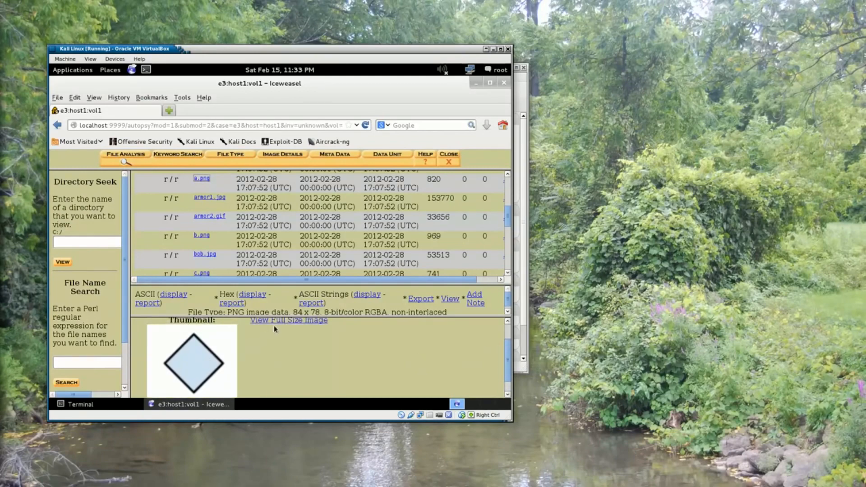
Step: Open a.png full size in its own tab, showing the 84 × 78 diamond
click(288, 320)
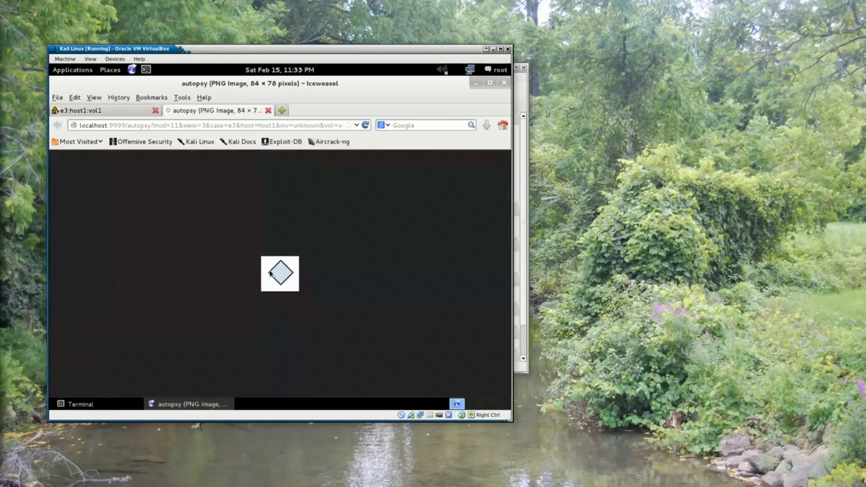
mouse_move(286, 300)
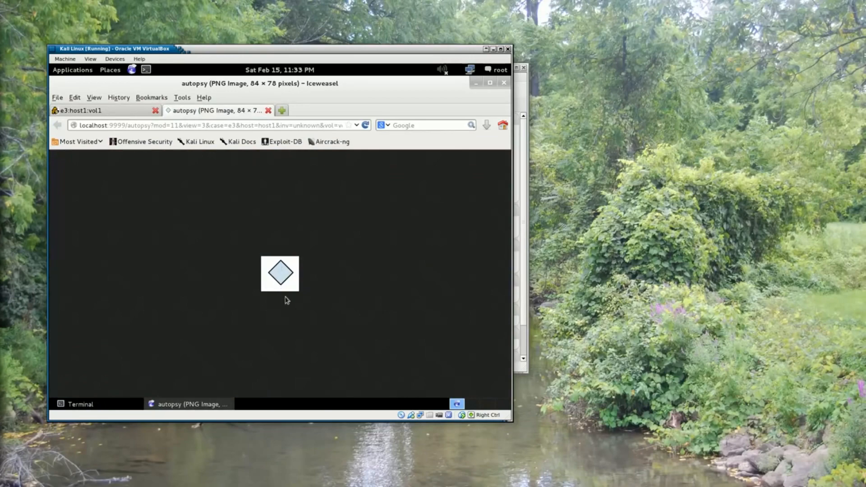
mouse_move(268, 110)
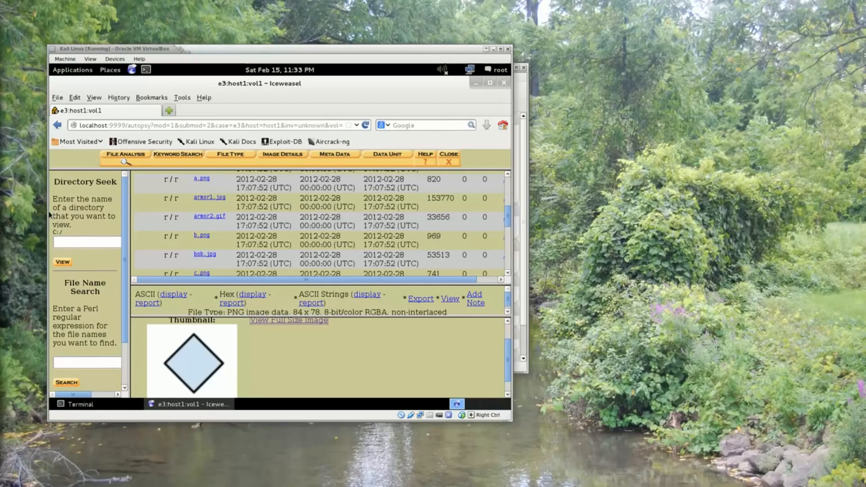
mouse_move(368, 357)
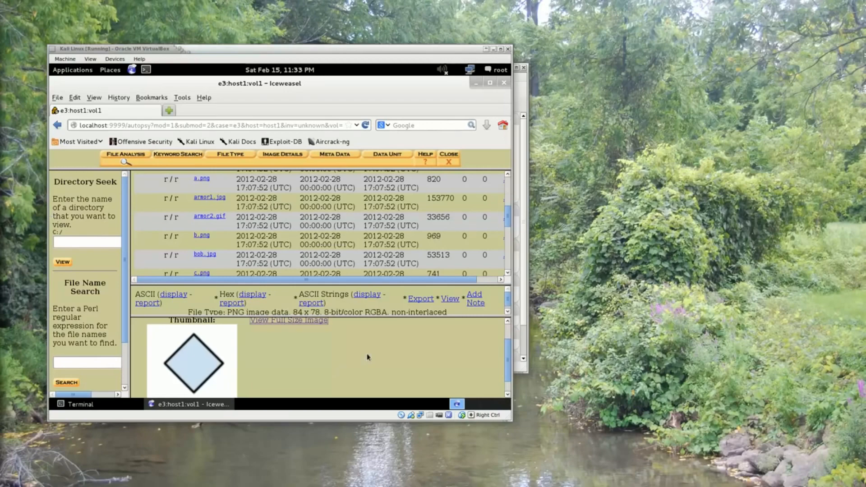
mouse_move(364, 357)
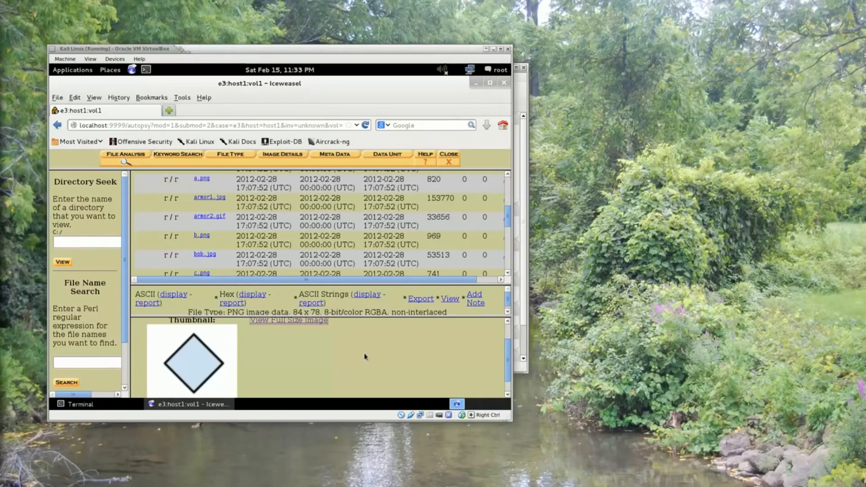
mouse_move(48, 322)
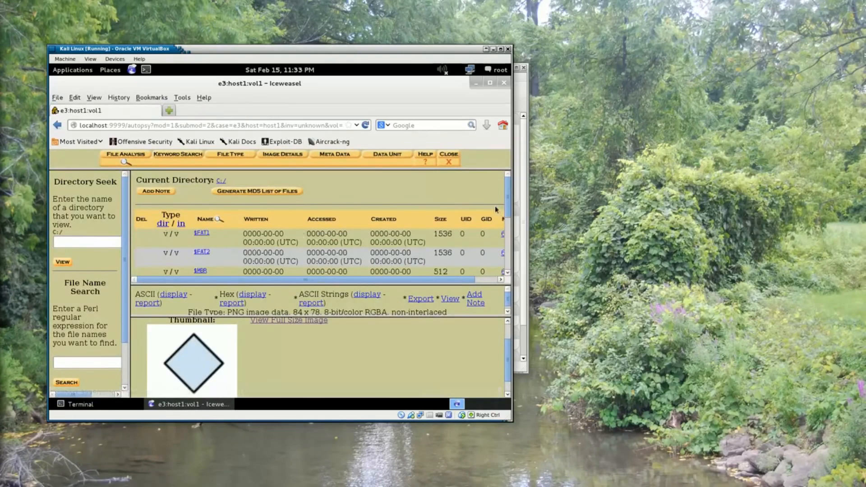
scroll(down, 3)
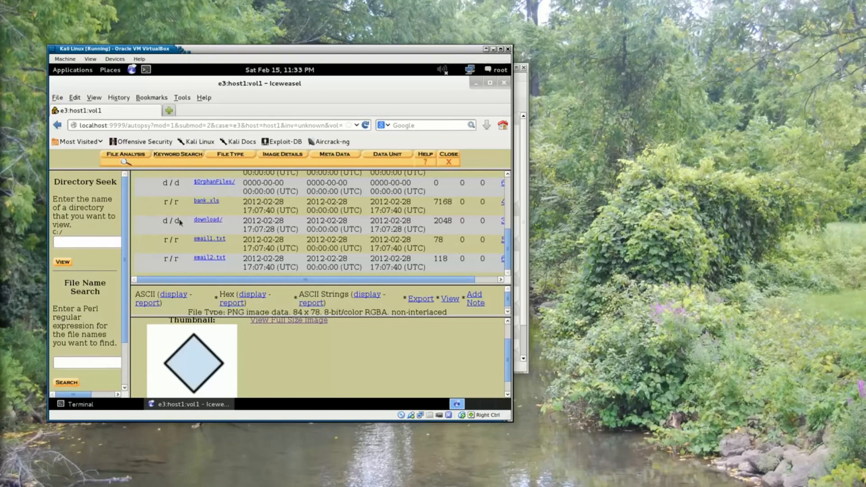
mouse_move(422, 271)
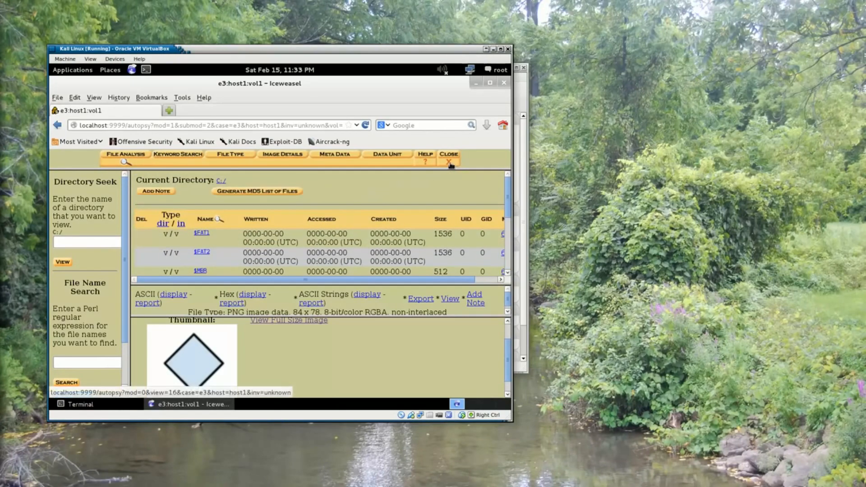
Step: Close the image analysis and case e3, returning to the Open A Case page
click(449, 154)
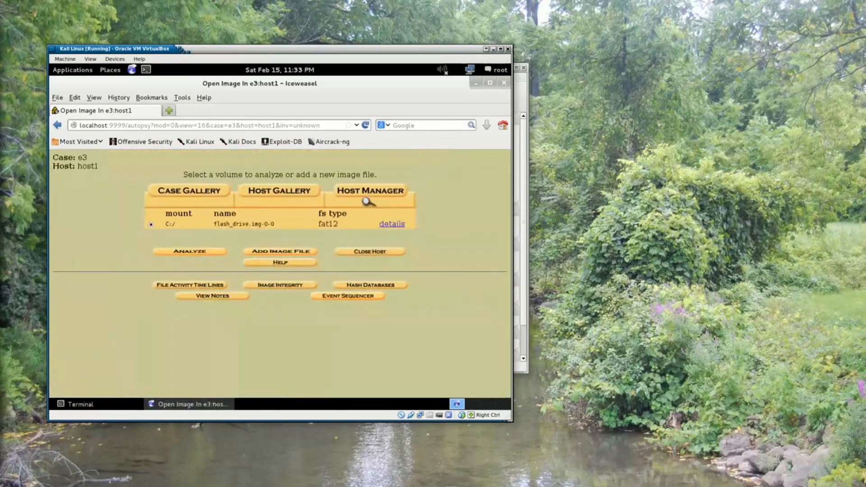
mouse_move(211, 275)
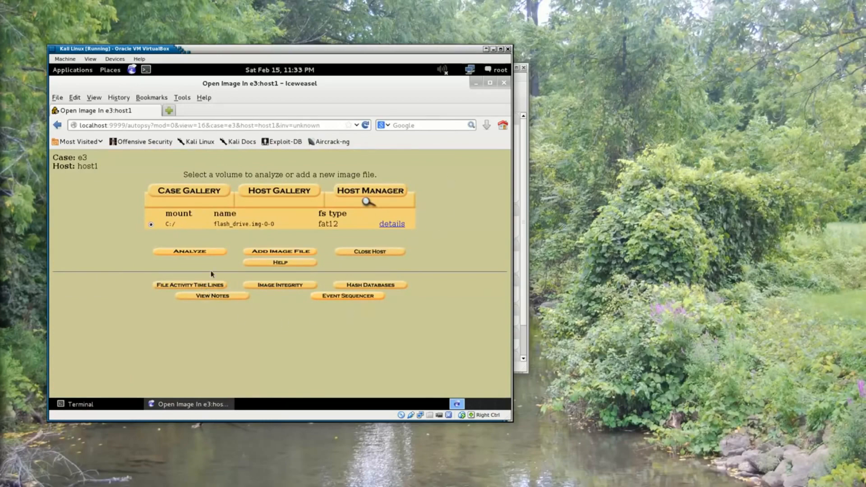
mouse_move(372, 263)
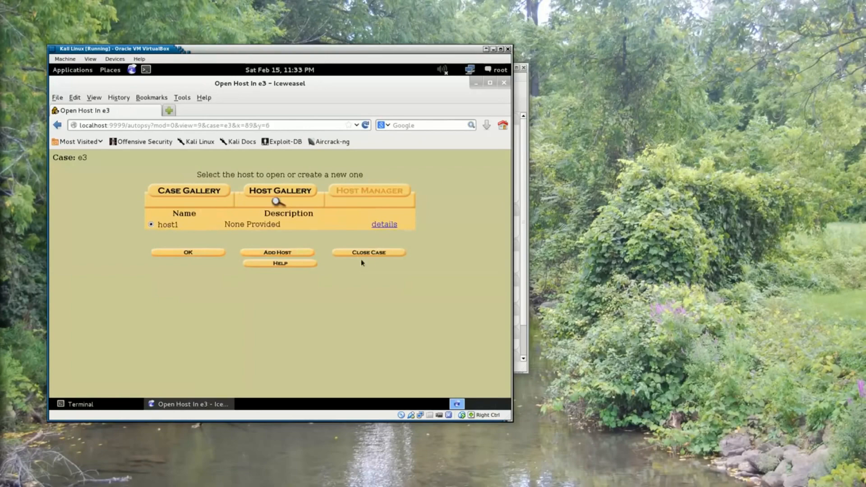
click(368, 251)
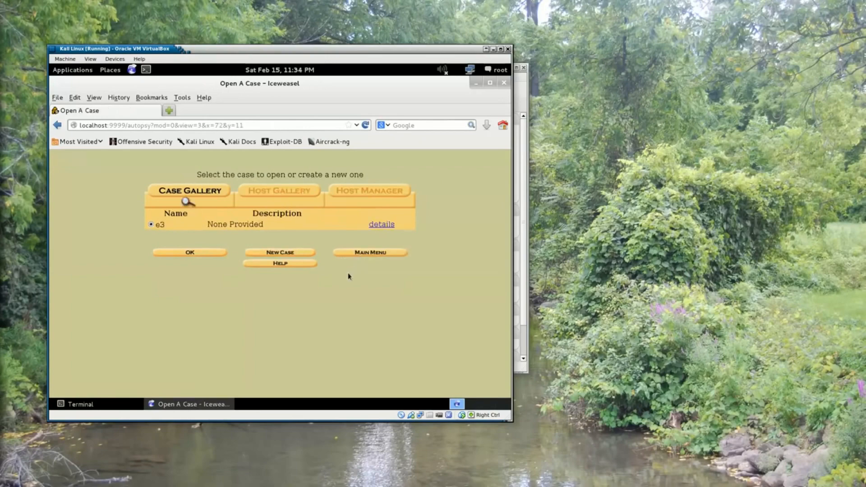
mouse_move(448, 162)
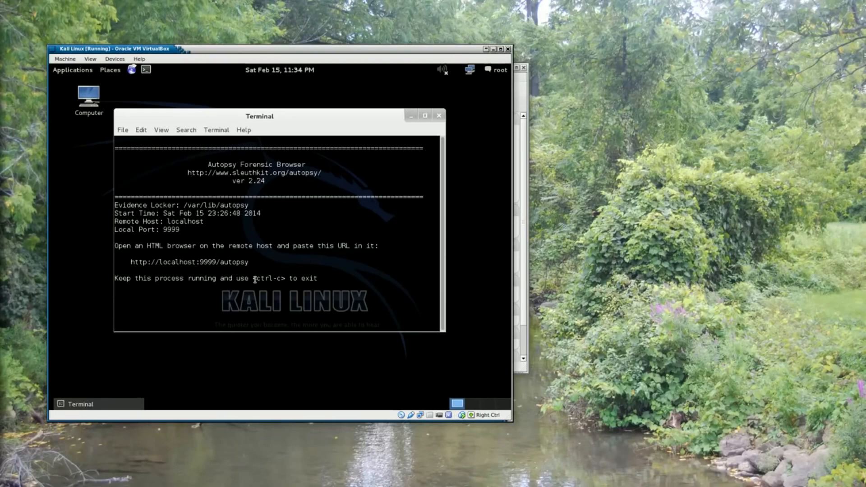
mouse_move(258, 287)
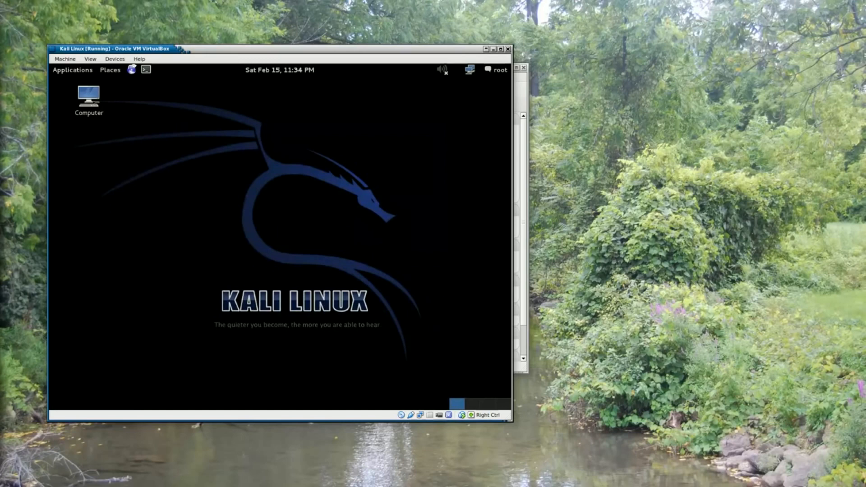
mouse_move(504, 74)
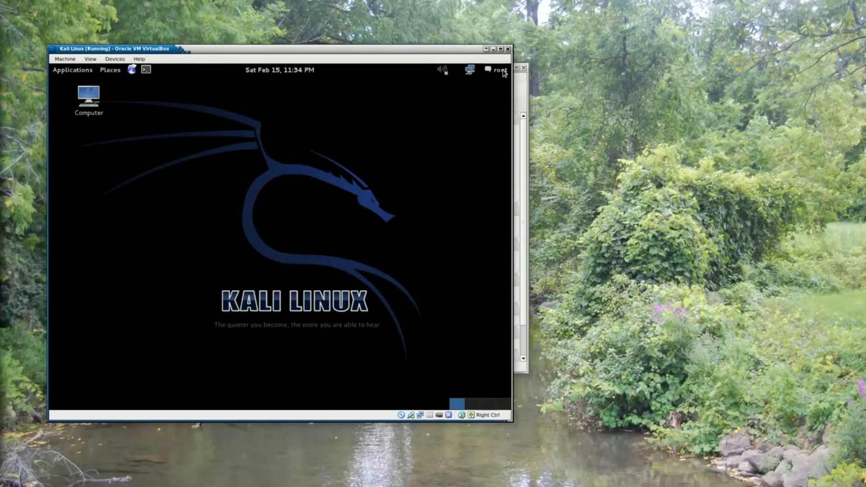
Step: Shut down Kali from the root menu and continue past the disc prompt until halt
click(499, 69)
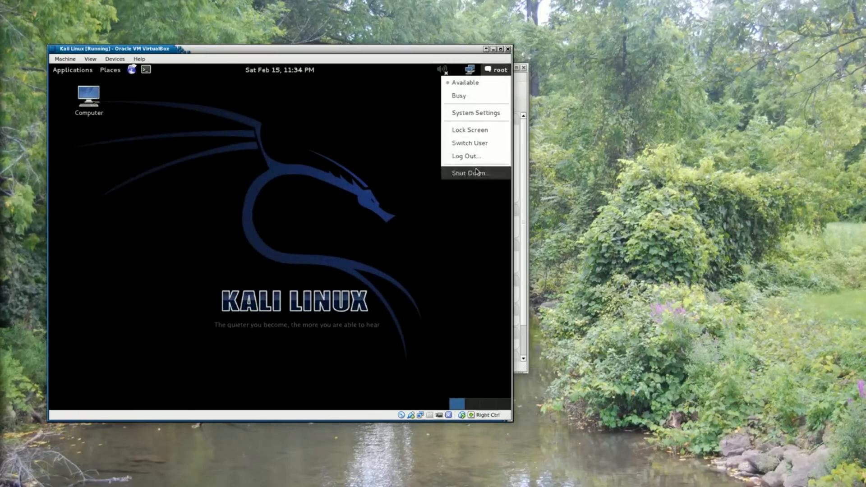
click(470, 172)
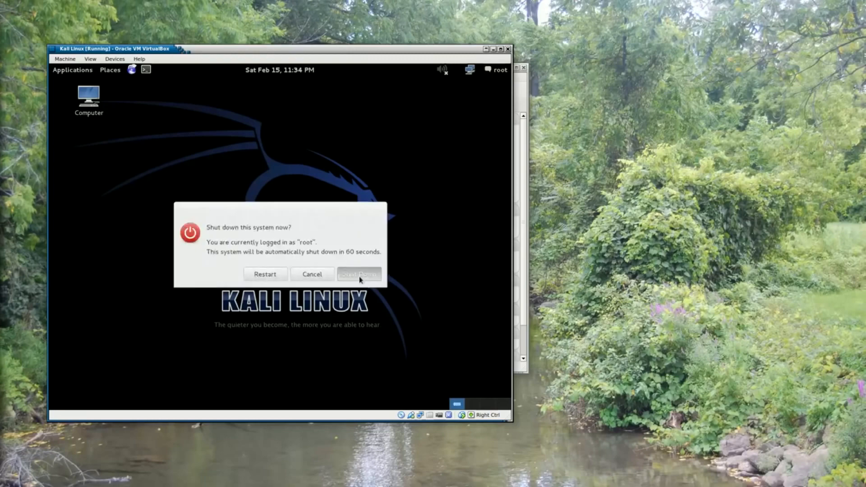
click(359, 274)
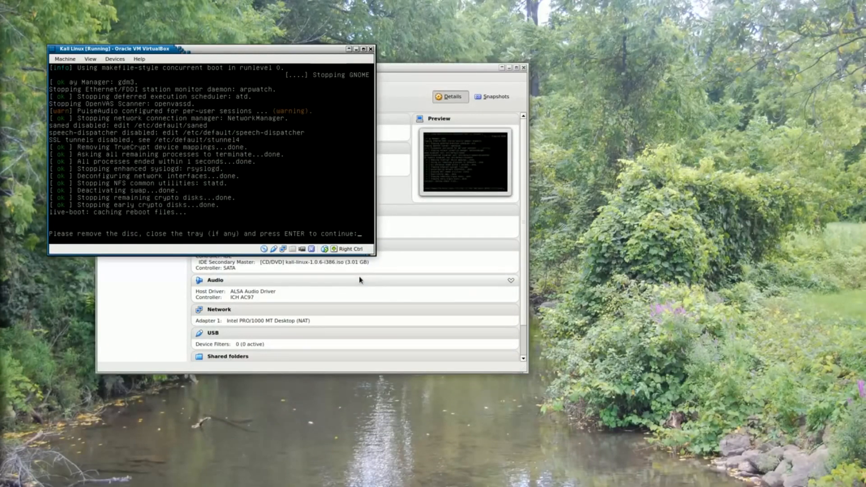
key(Return)
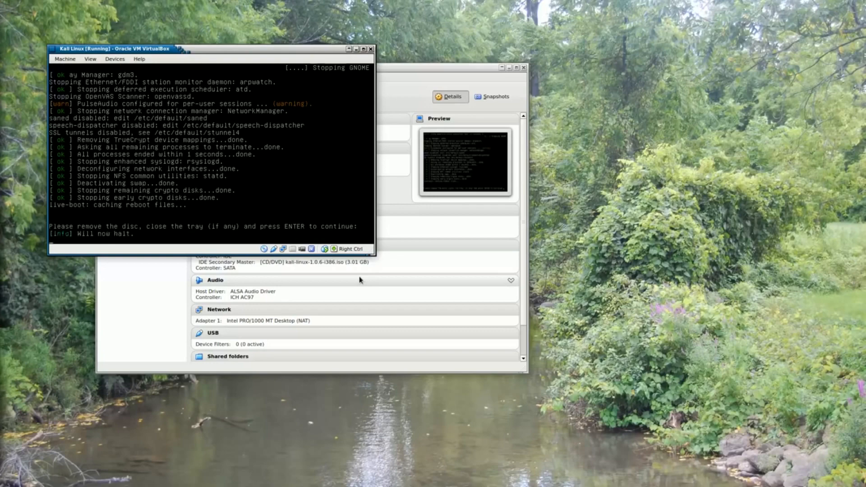